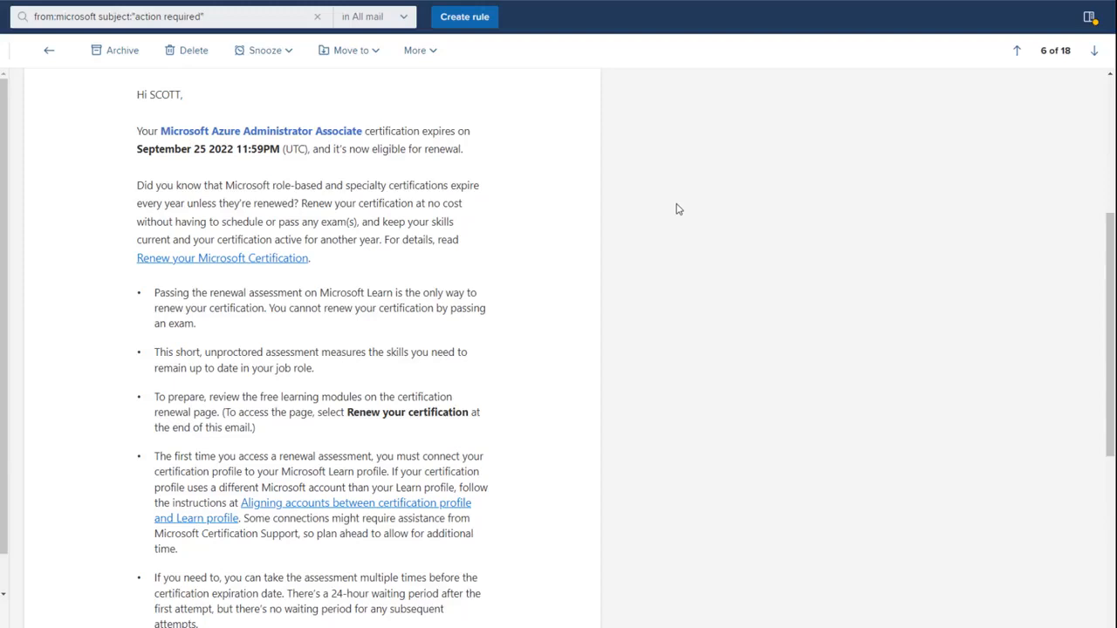
{"action": "mouse_move", "coordinate": [679, 223]}
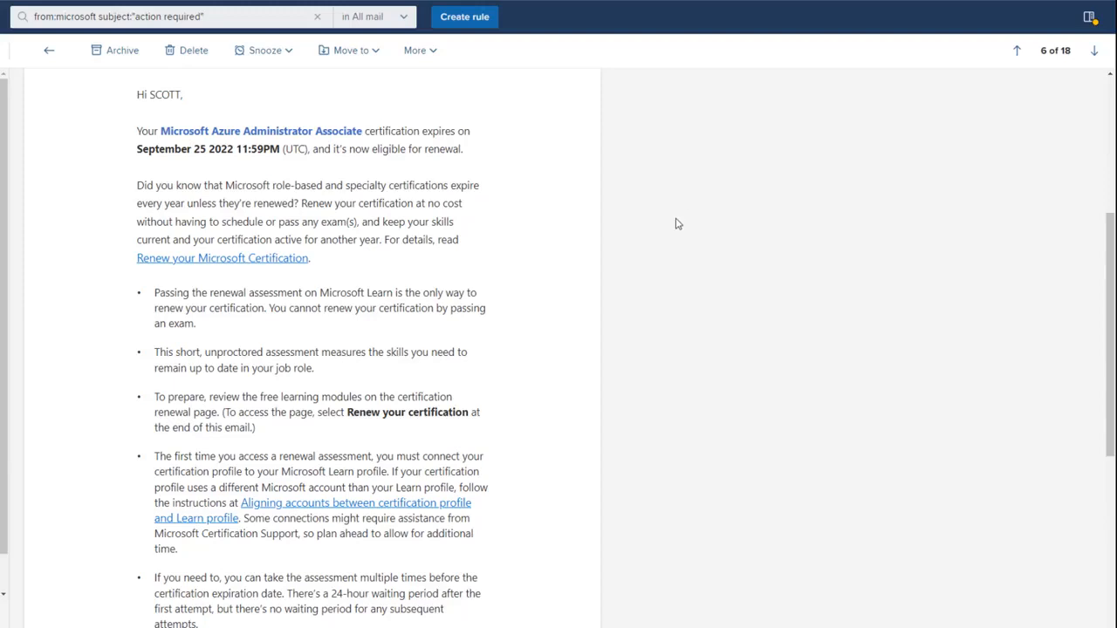
{"action": "mouse_move", "coordinate": [227, 143]}
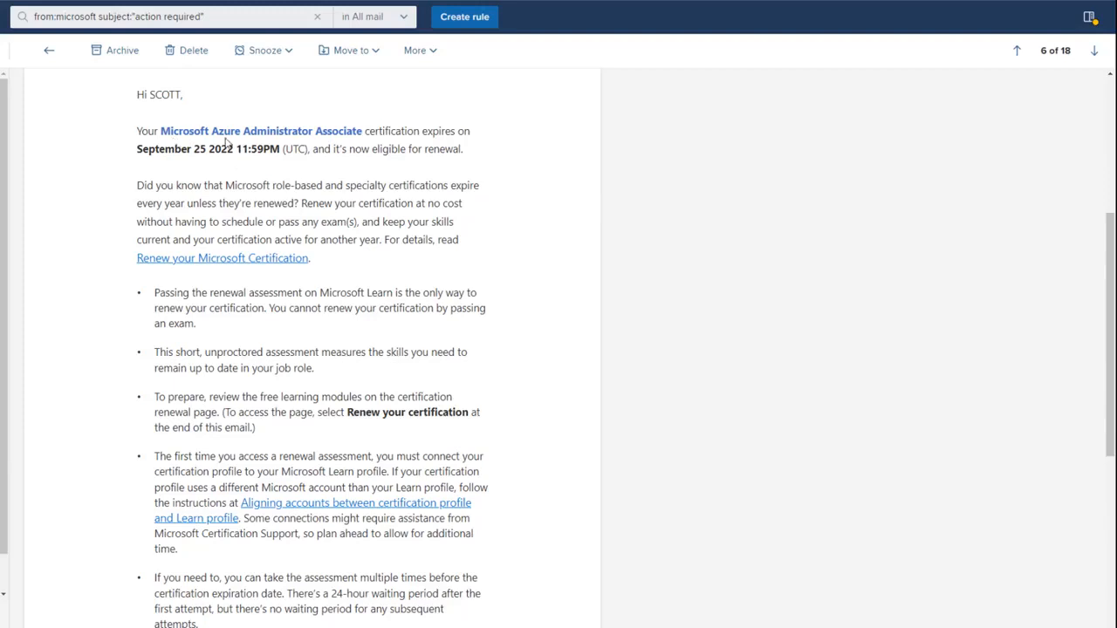
{"action": "mouse_move", "coordinate": [333, 130]}
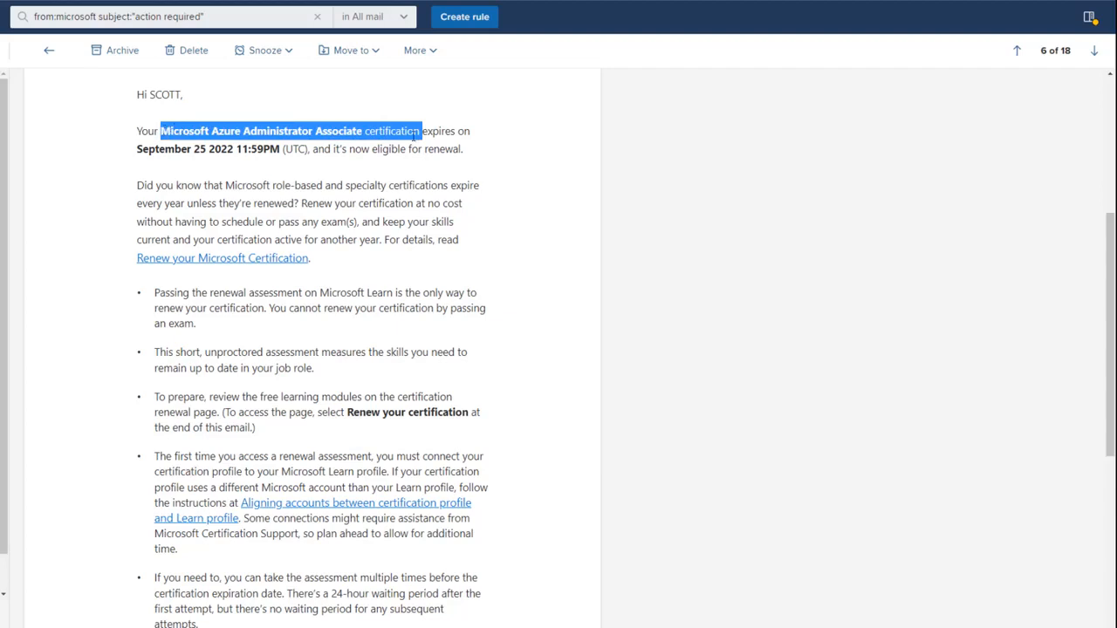
Read the Azure Administrator Associate renewal email and follow its 'Renew your certification' button
{"action": "left_click", "coordinate": [440, 131]}
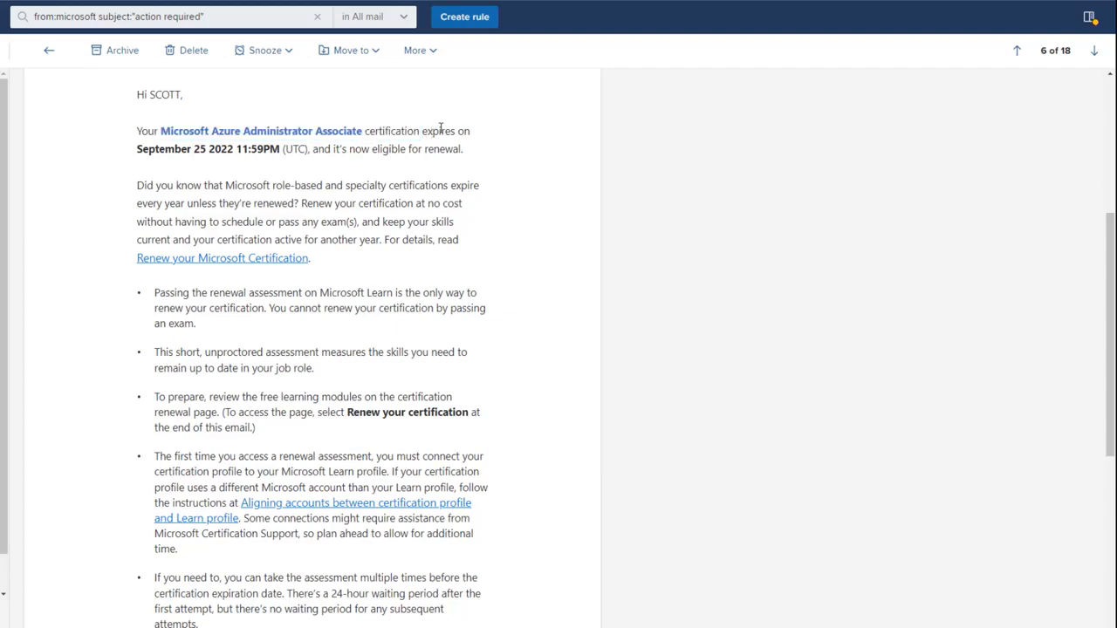
{"action": "mouse_move", "coordinate": [201, 123]}
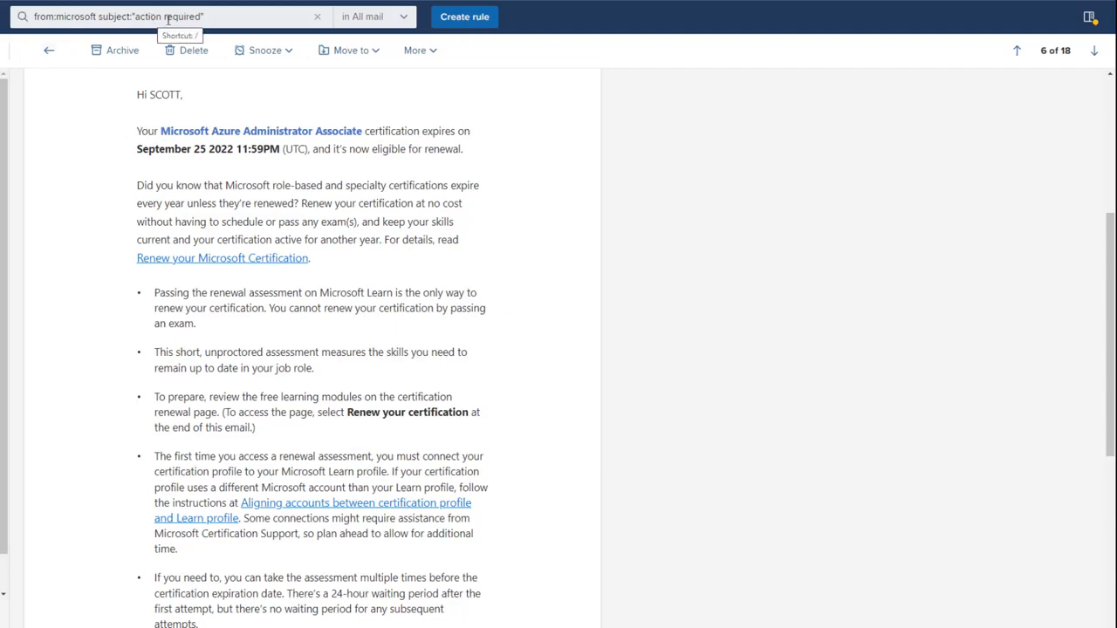
{"action": "mouse_move", "coordinate": [136, 152]}
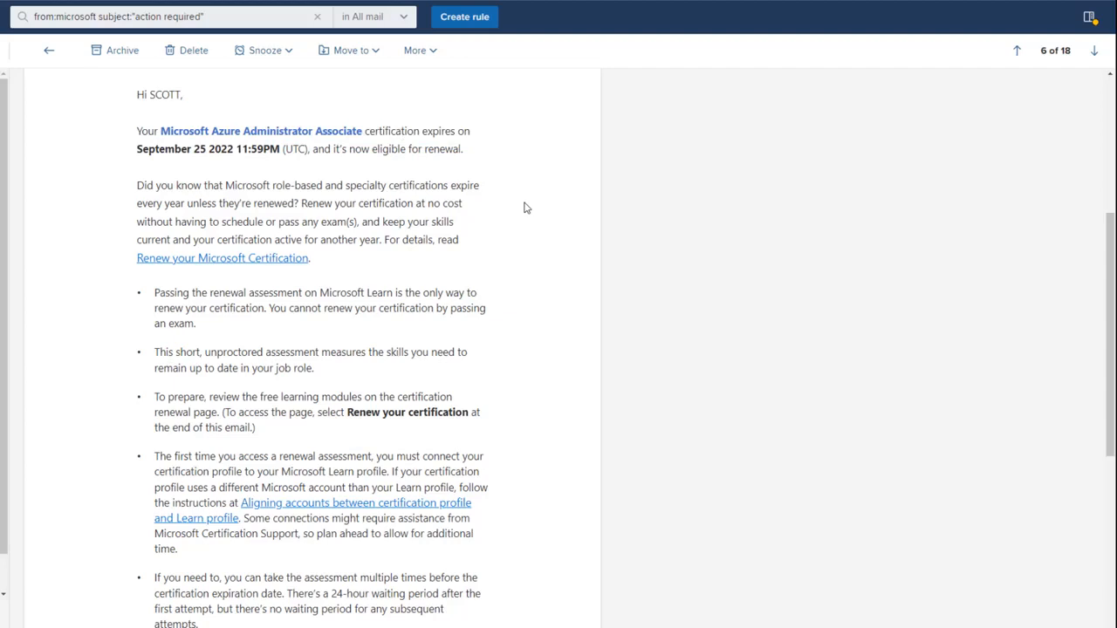
{"action": "mouse_move", "coordinate": [119, 179]}
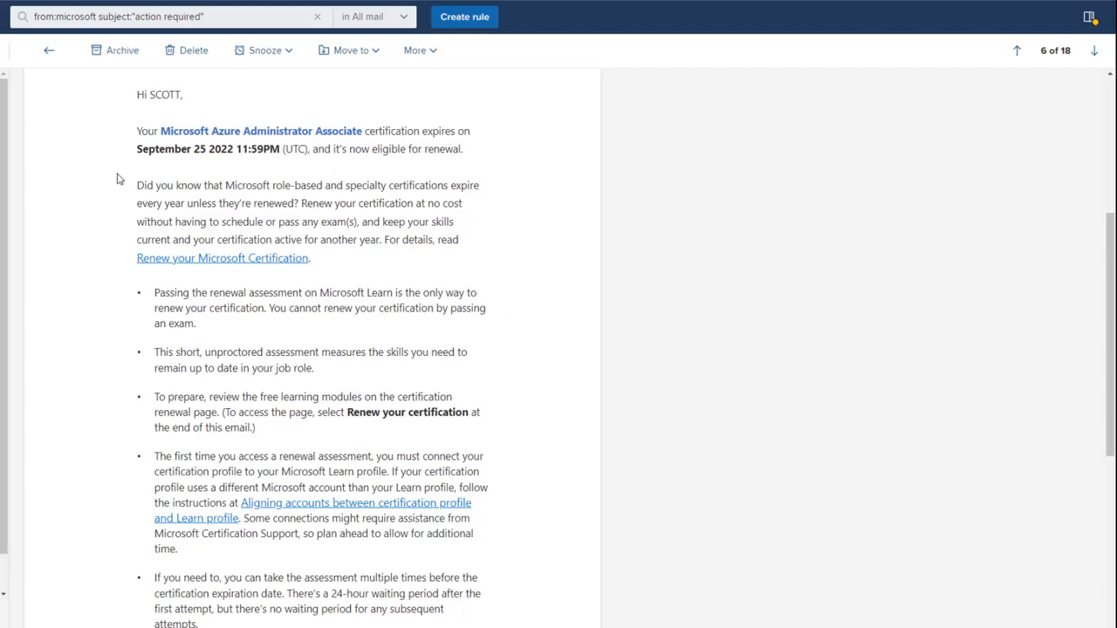
{"action": "mouse_move", "coordinate": [349, 196]}
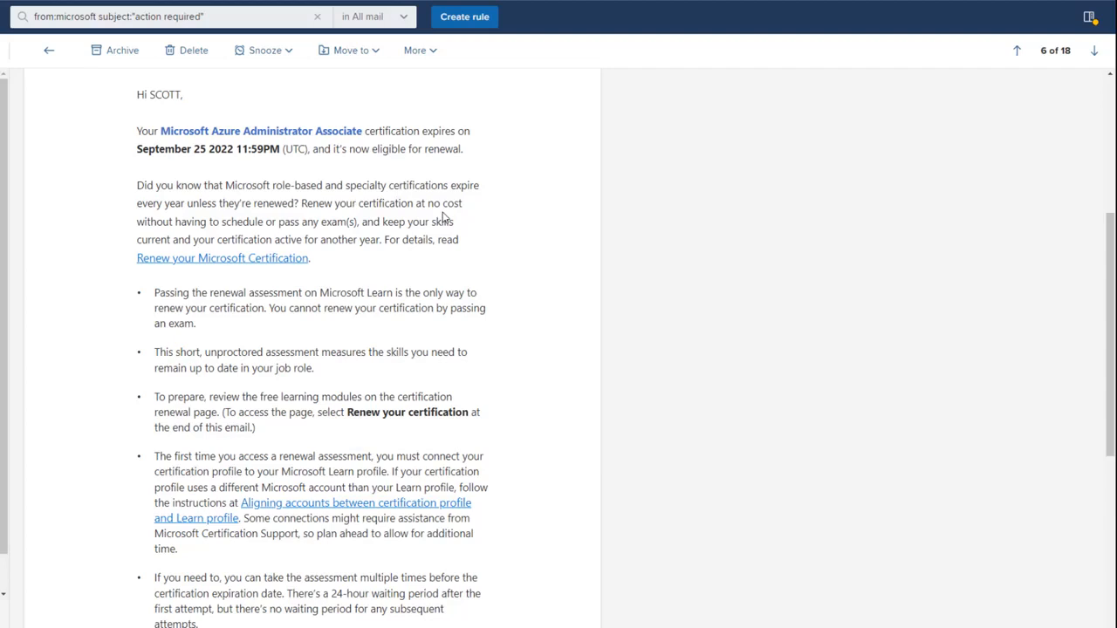
{"action": "mouse_move", "coordinate": [327, 199]}
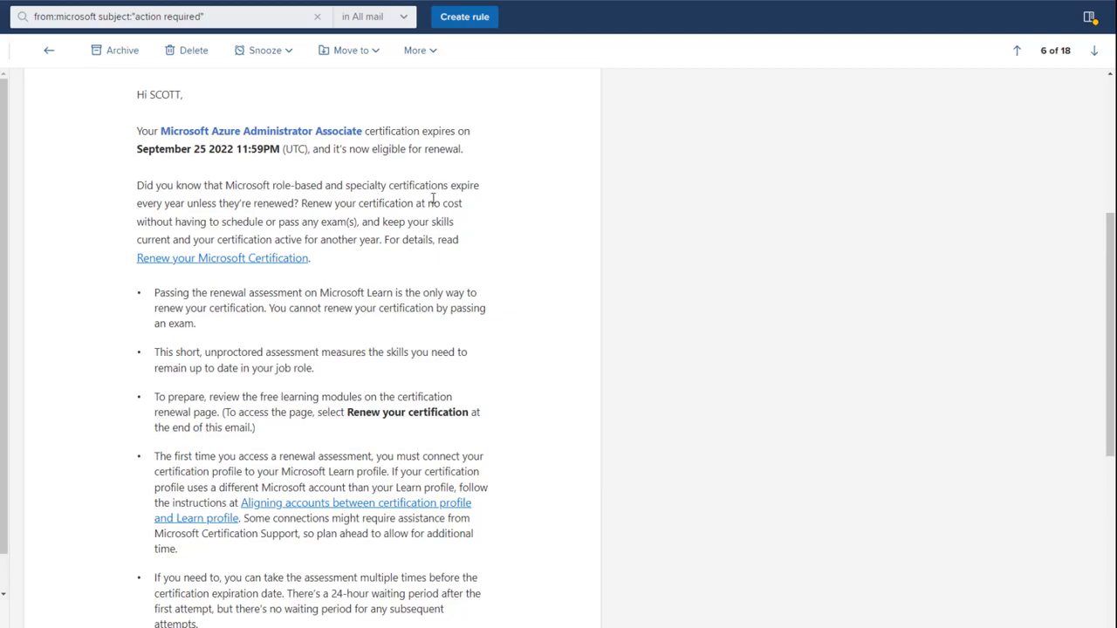
{"action": "mouse_move", "coordinate": [295, 170]}
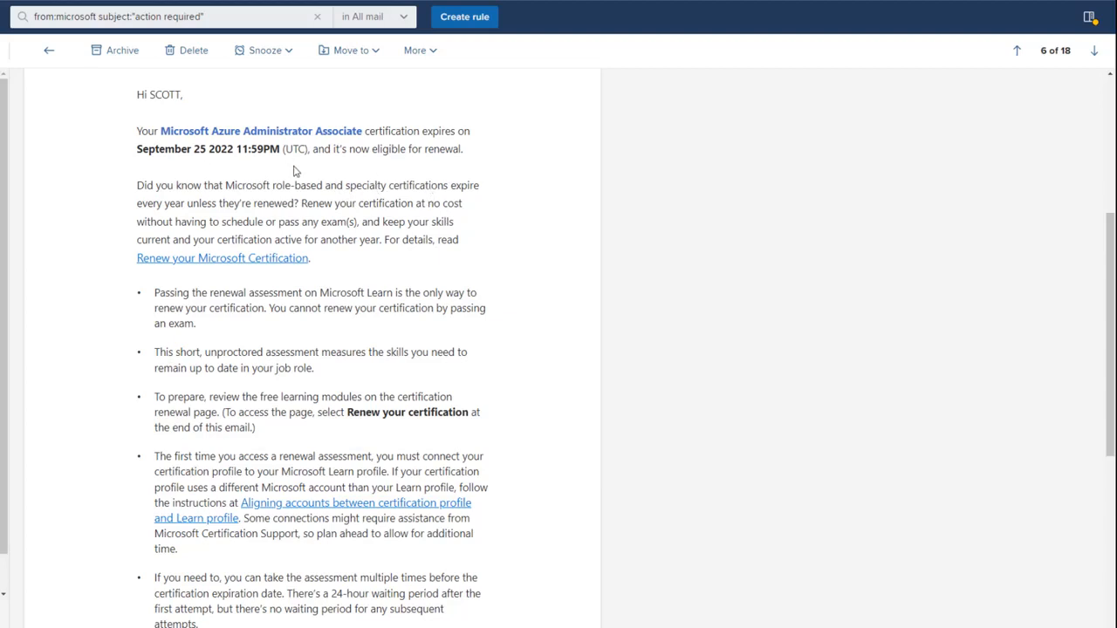
{"action": "mouse_move", "coordinate": [216, 134]}
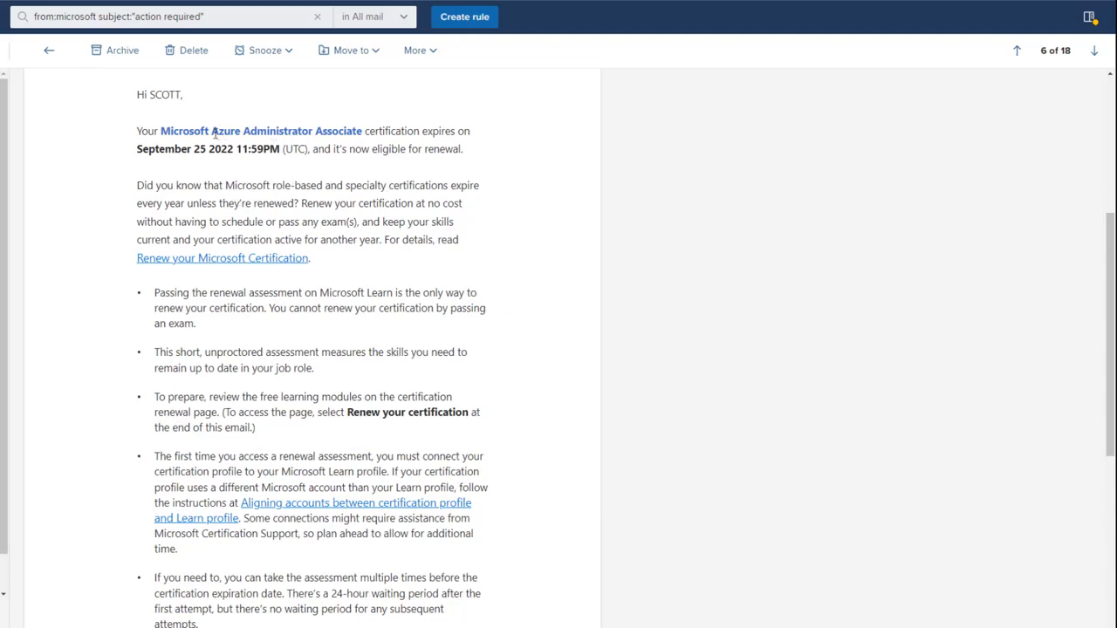
{"action": "double_click", "coordinate": [262, 131]}
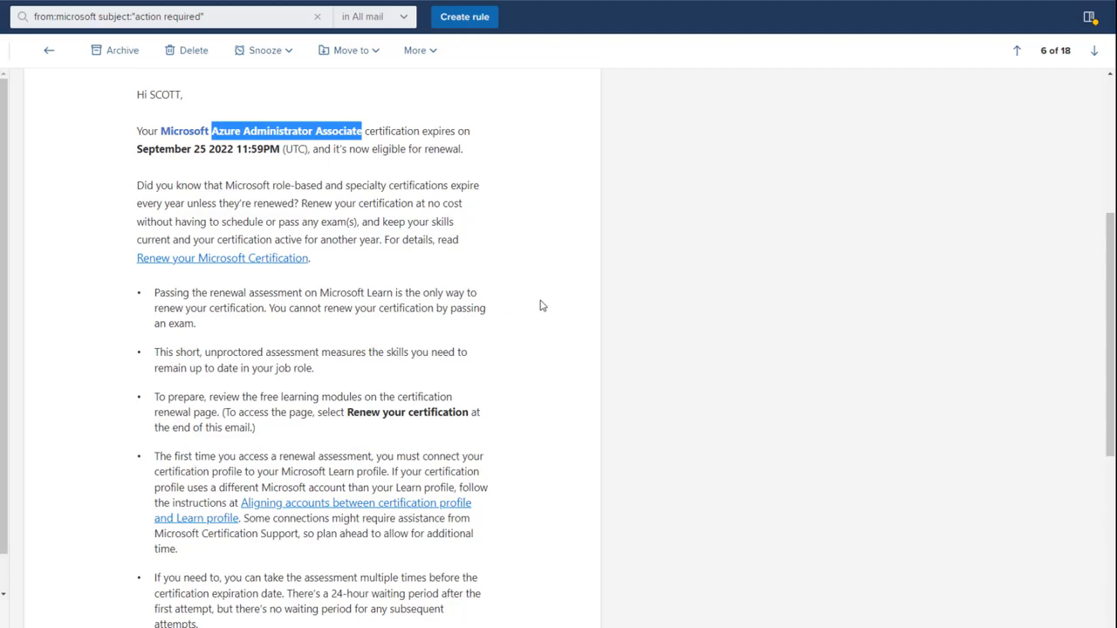
{"action": "mouse_move", "coordinate": [605, 335]}
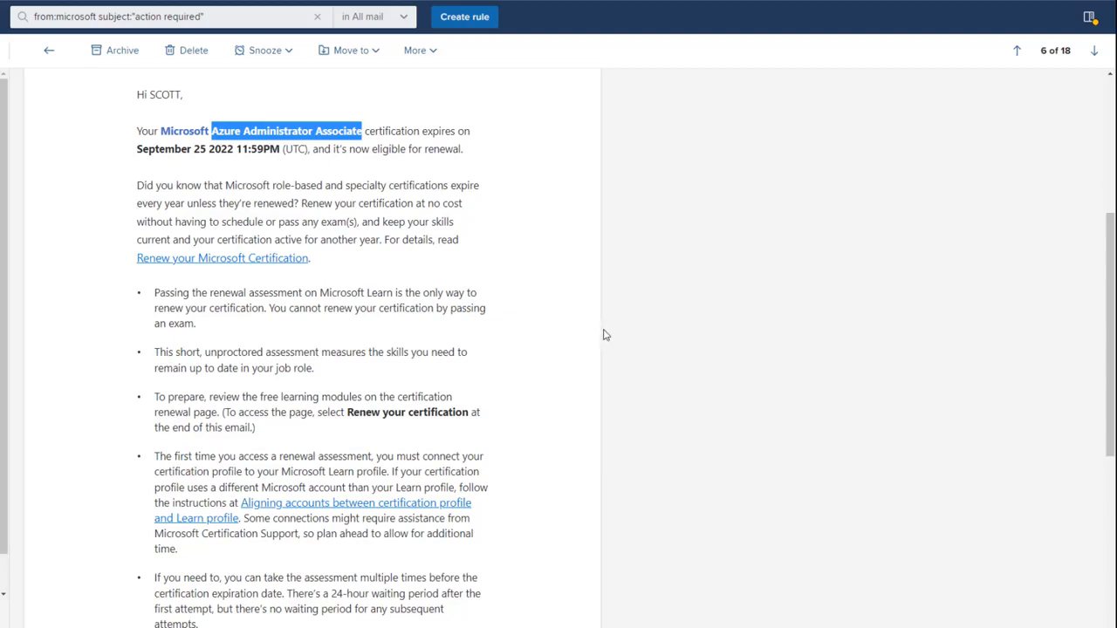
{"action": "mouse_move", "coordinate": [611, 346]}
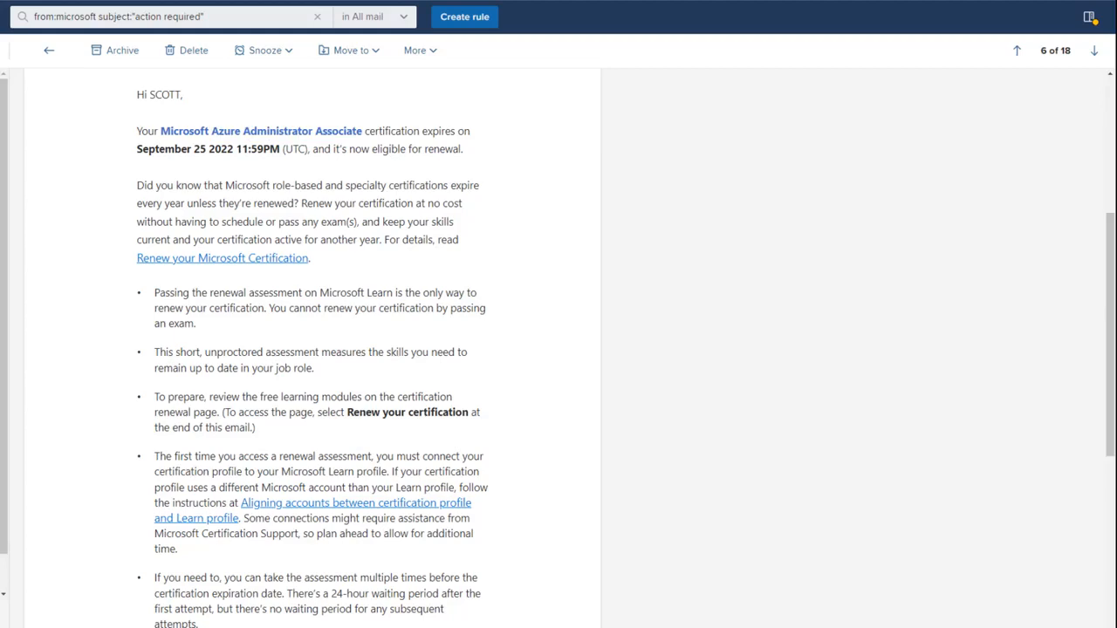
{"action": "scroll", "scroll_direction": "down", "scroll_amount": 3}
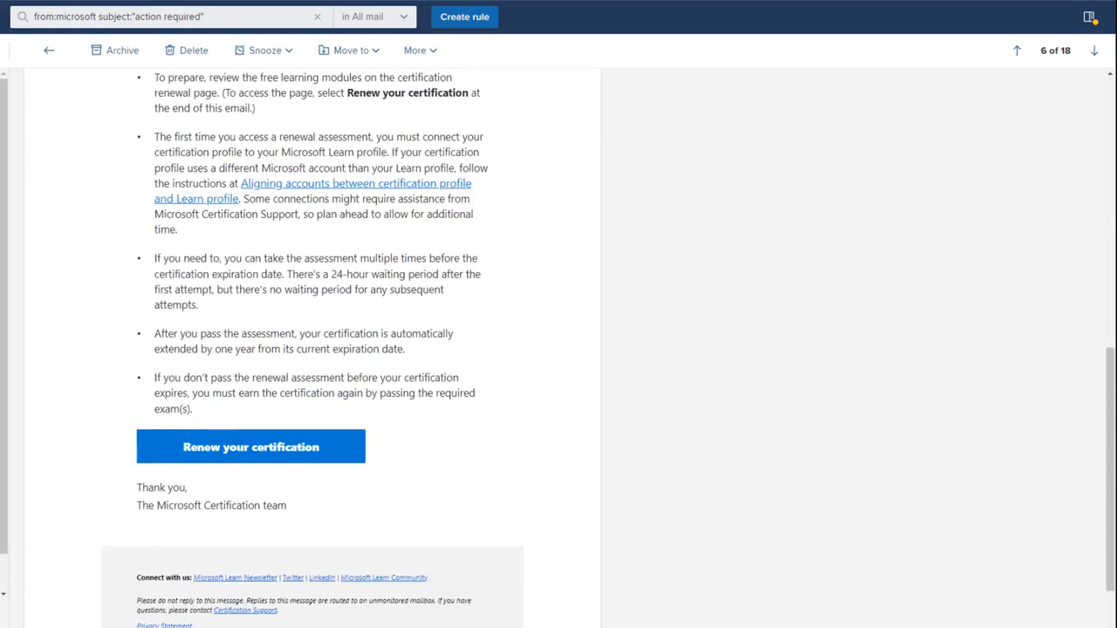
{"action": "left_click", "coordinate": [250, 446]}
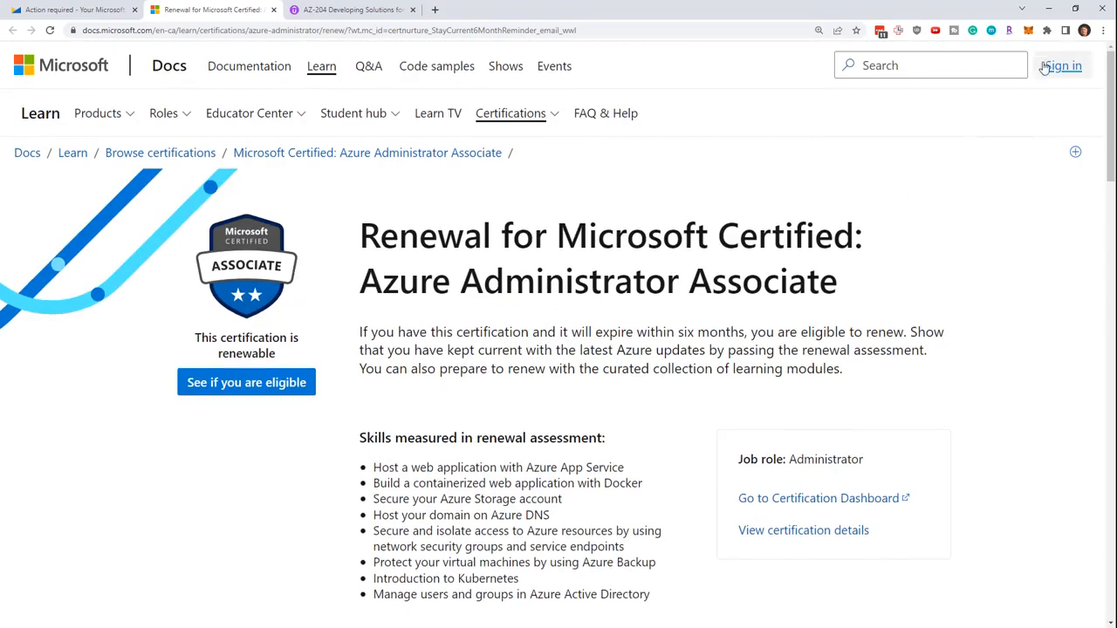
{"action": "mouse_move", "coordinate": [915, 126]}
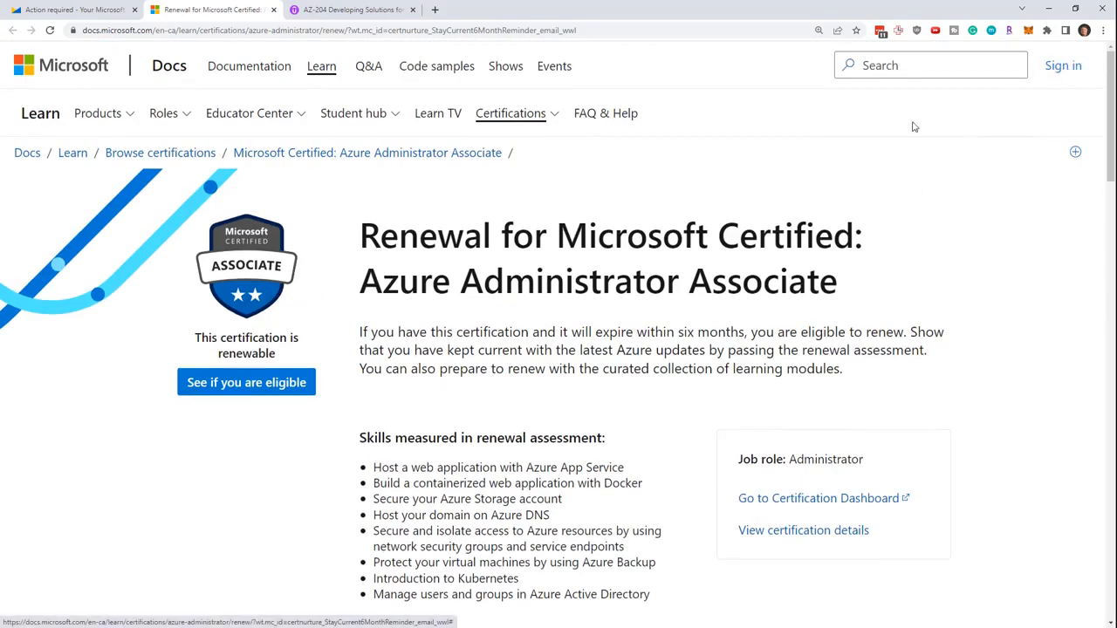
{"action": "mouse_move", "coordinate": [764, 183]}
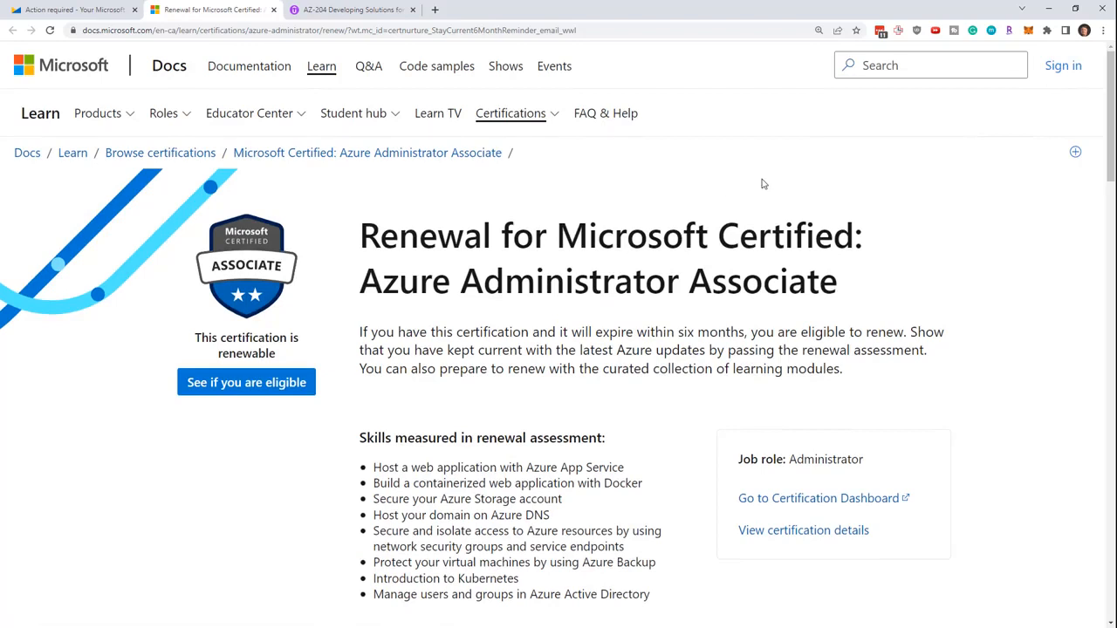
Highlight the renewal assessment's skills-measured list, ending with the Azure Active Directory skill
{"action": "scroll", "scroll_direction": "down", "scroll_amount": 3}
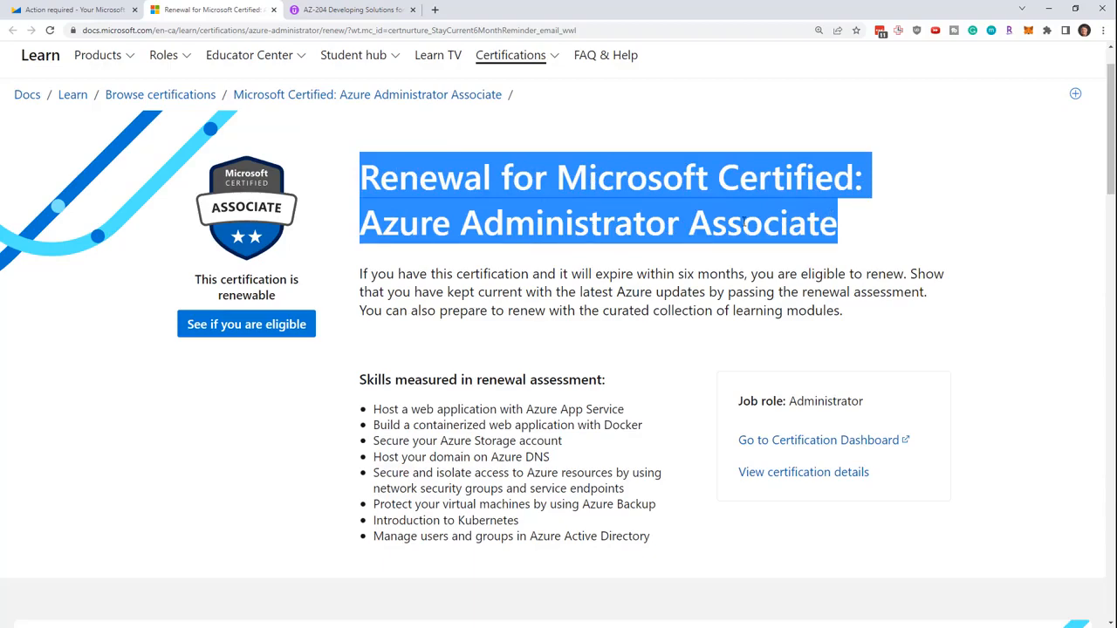
{"action": "scroll", "scroll_direction": "down", "scroll_amount": 3}
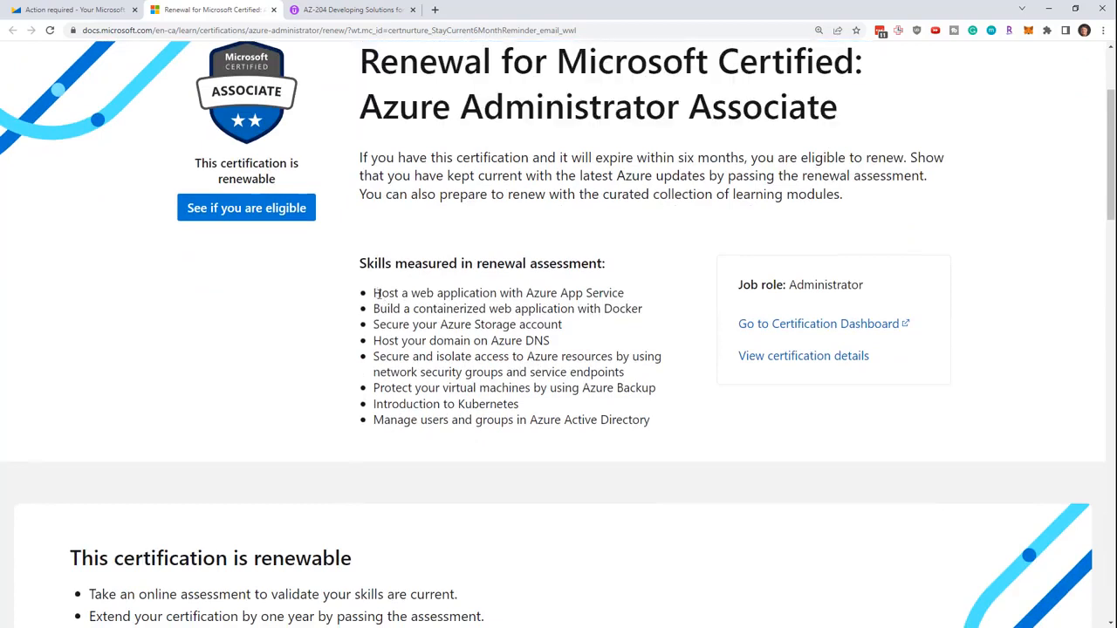
{"action": "left_click_drag", "start_coordinate": [373, 292], "coordinate": [650, 419]}
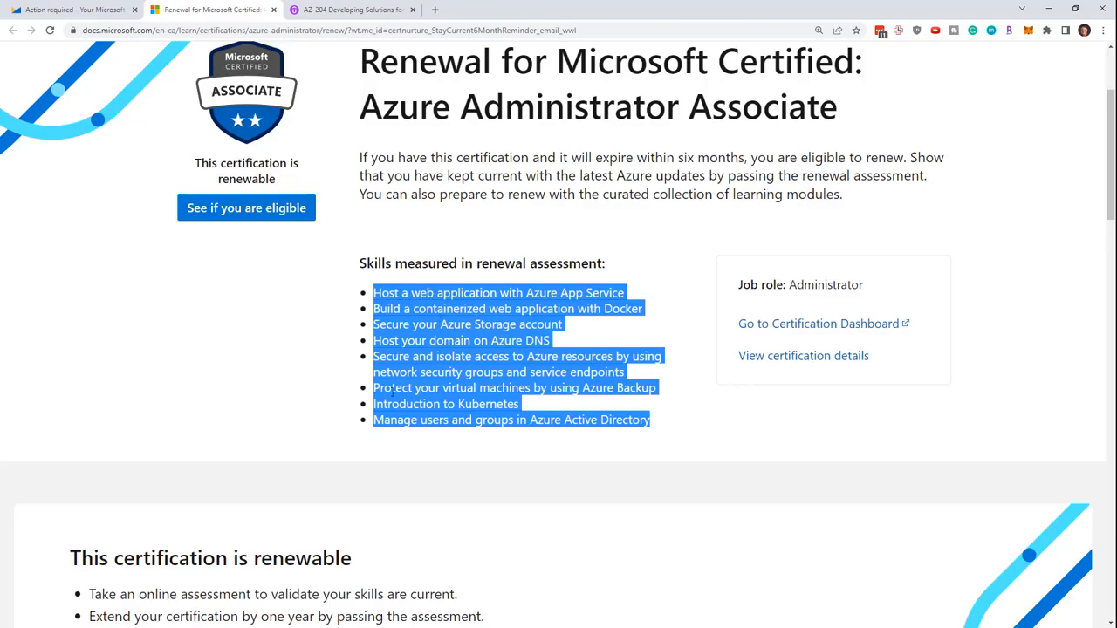
{"action": "double_click", "coordinate": [566, 263]}
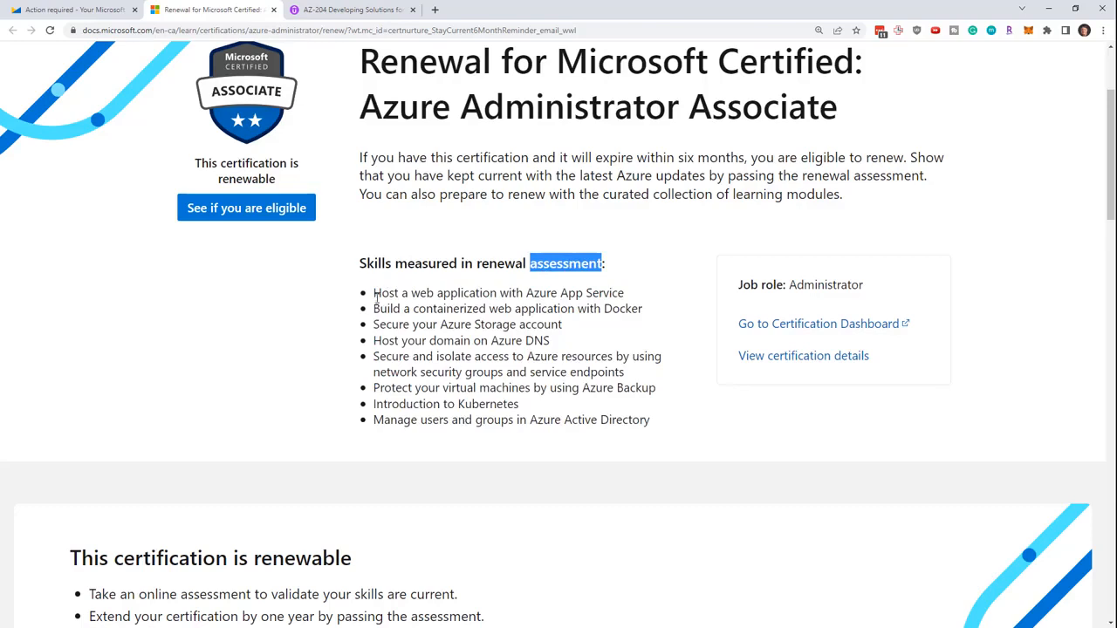
{"action": "left_click_drag", "start_coordinate": [531, 263], "coordinate": [650, 420]}
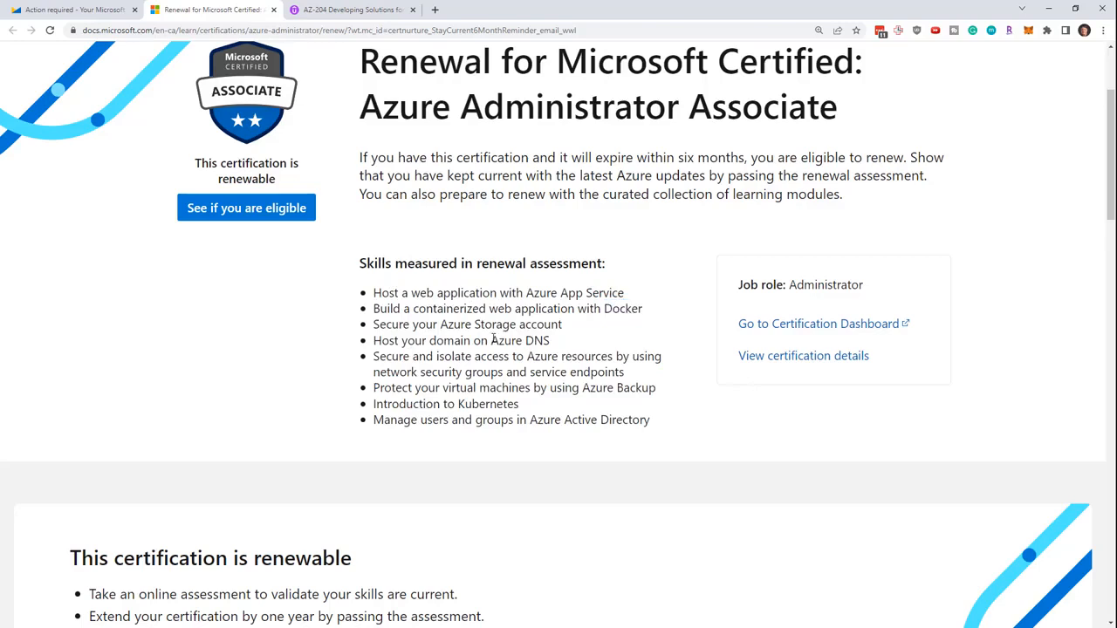
{"action": "double_click", "coordinate": [520, 340]}
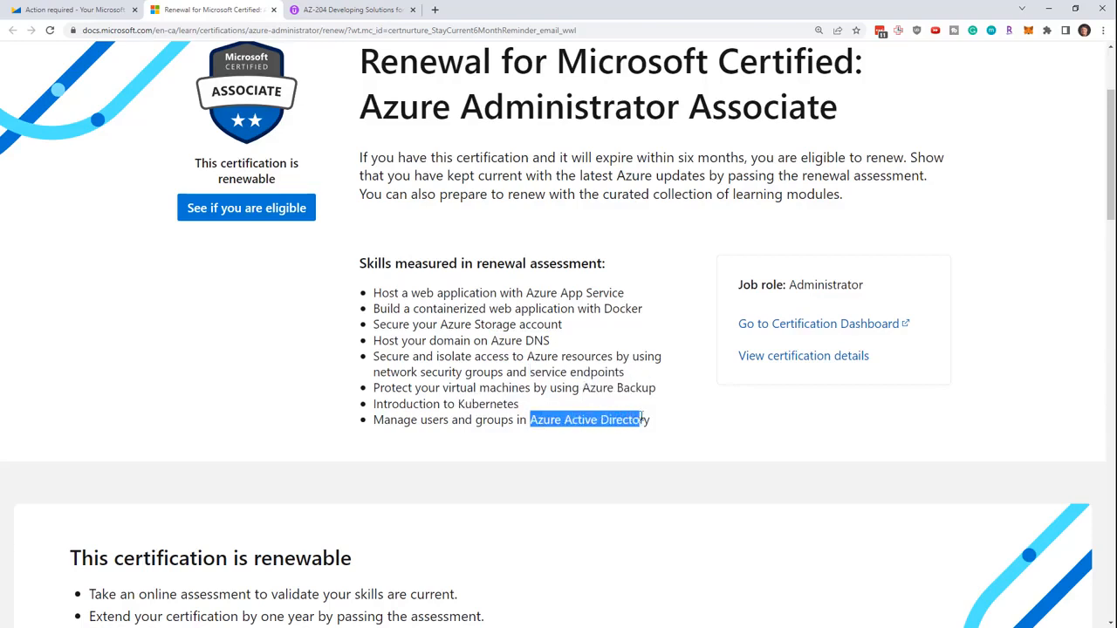
{"action": "left_click", "coordinate": [485, 340]}
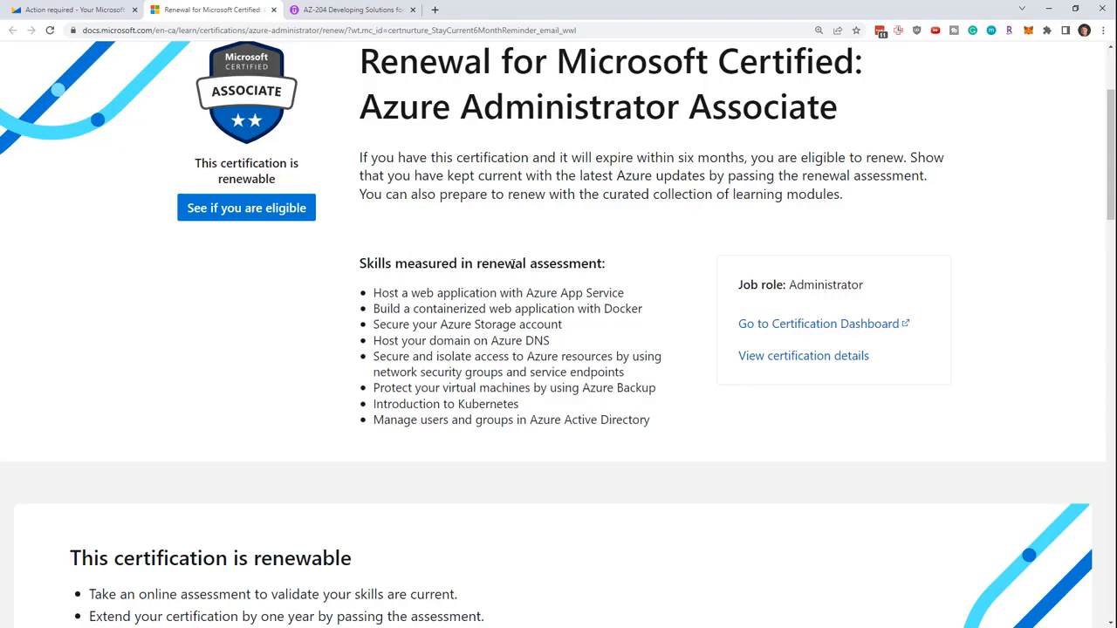
Scroll to 'This certification is renewable' and highlight its bullet points
{"action": "scroll", "scroll_direction": "down", "scroll_amount": 3}
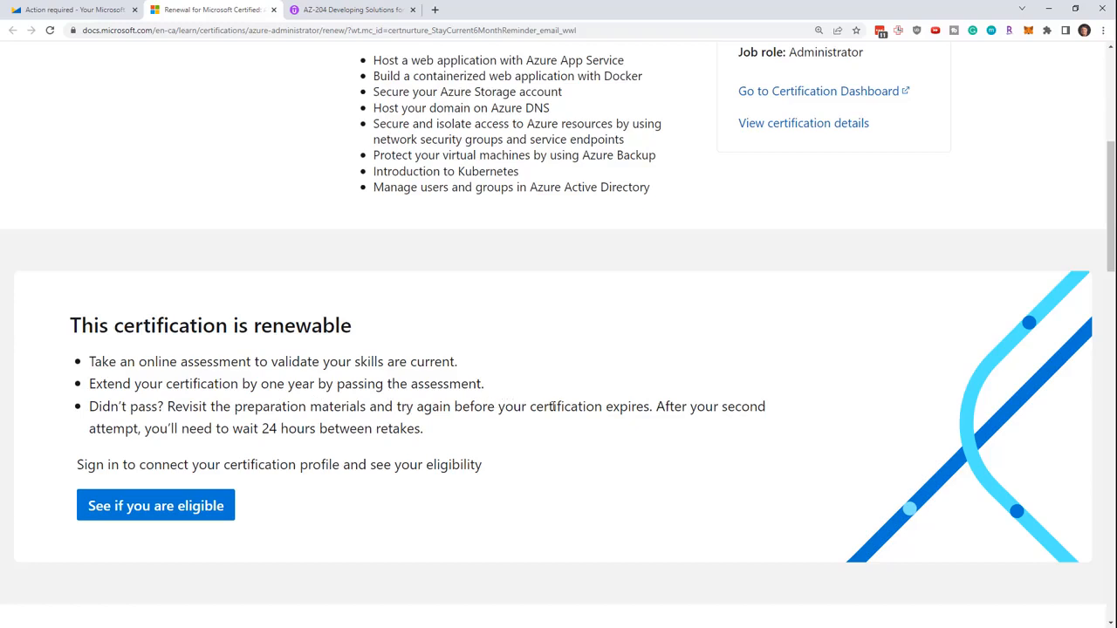
{"action": "mouse_move", "coordinate": [225, 442]}
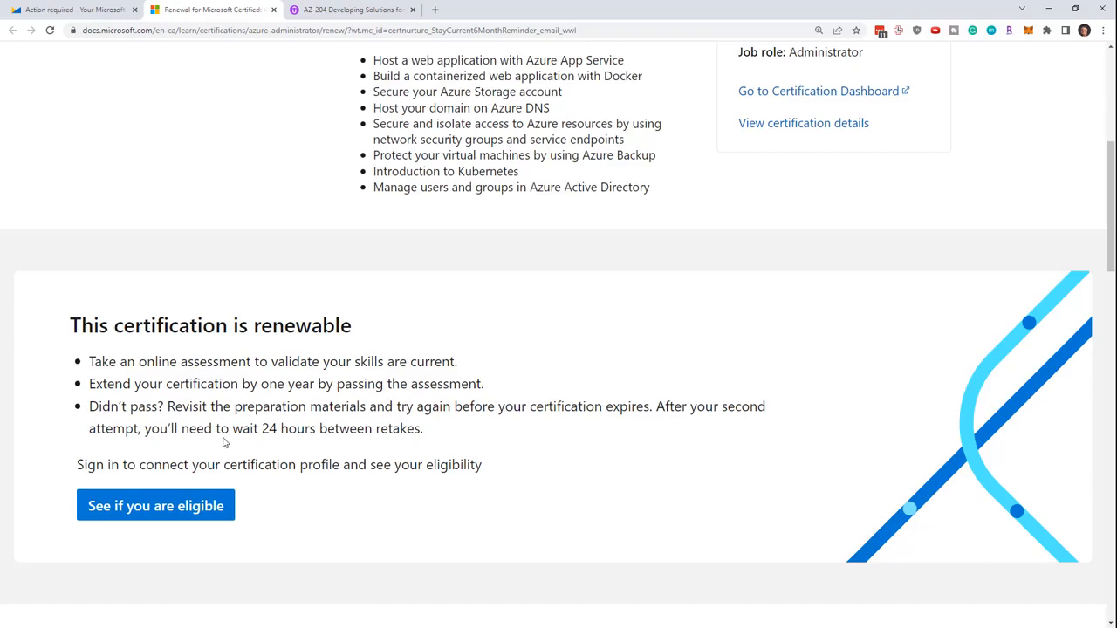
{"action": "left_click_drag", "start_coordinate": [145, 429], "coordinate": [419, 428]}
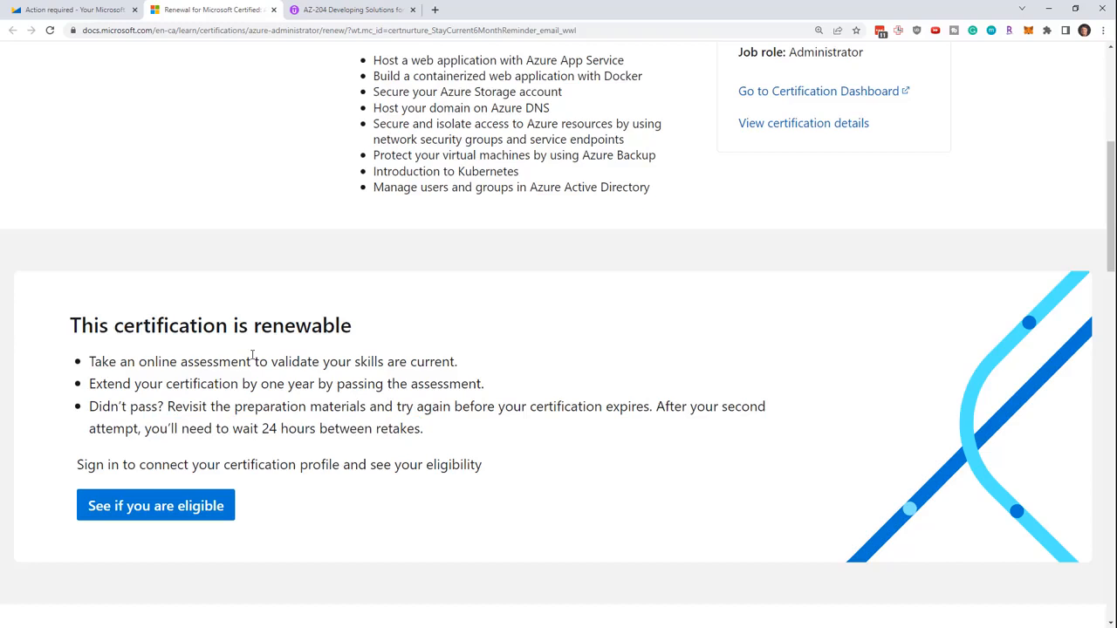
{"action": "mouse_move", "coordinate": [266, 350]}
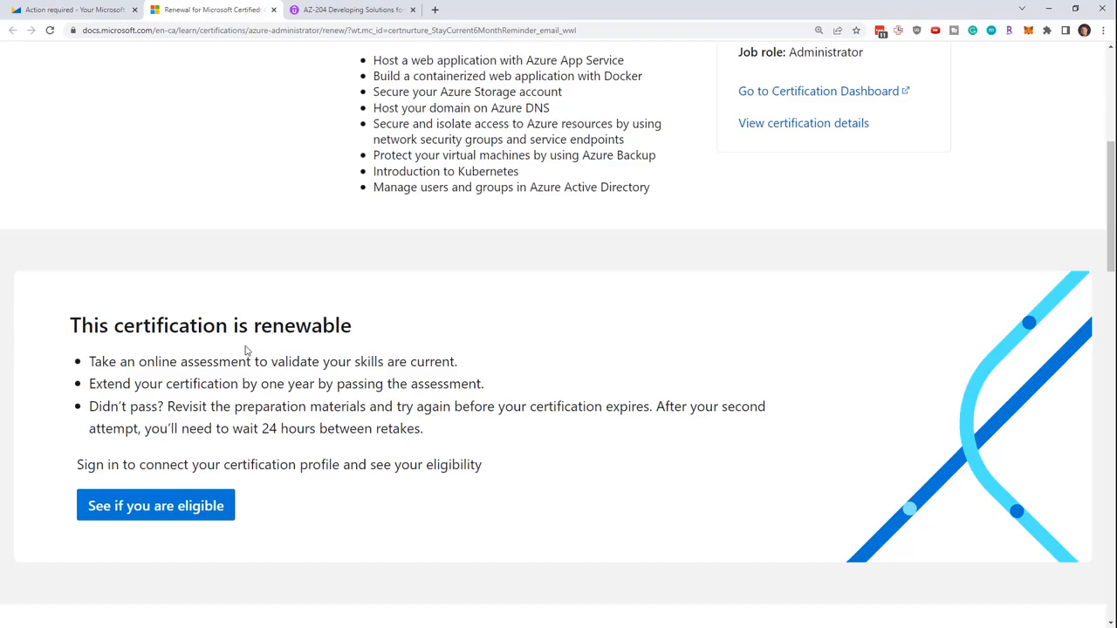
{"action": "mouse_move", "coordinate": [216, 370]}
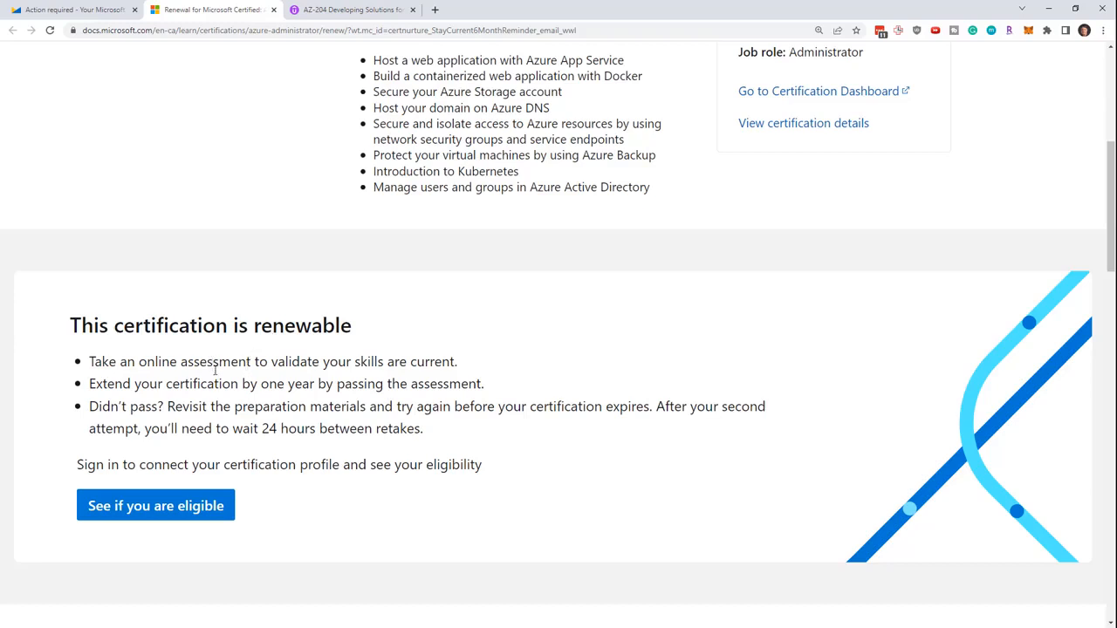
{"action": "mouse_move", "coordinate": [478, 362]}
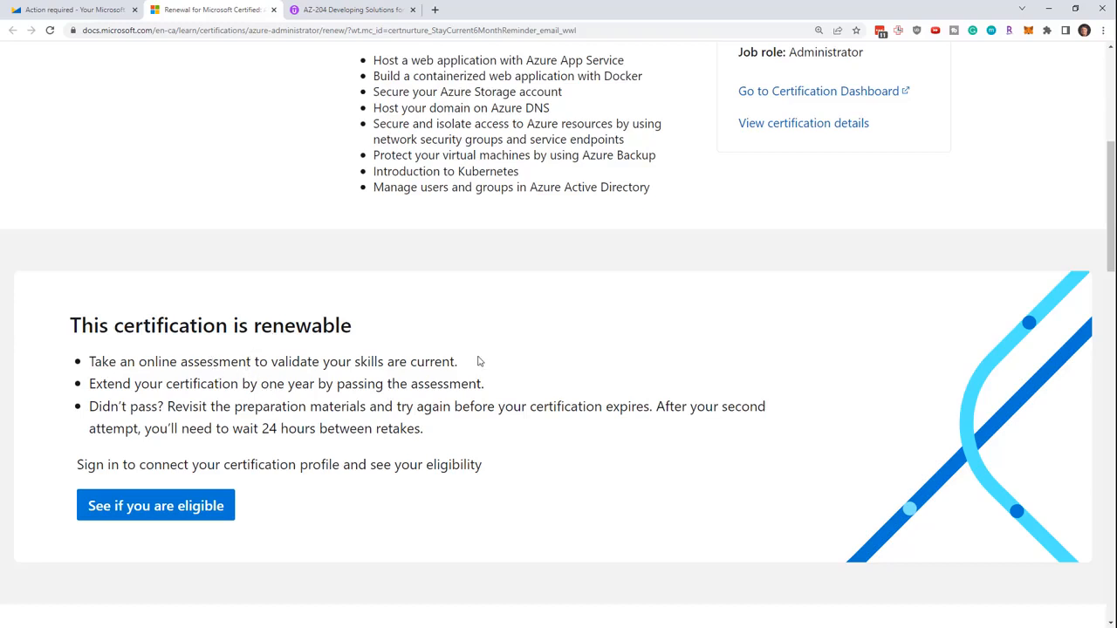
{"action": "mouse_move", "coordinate": [397, 399]}
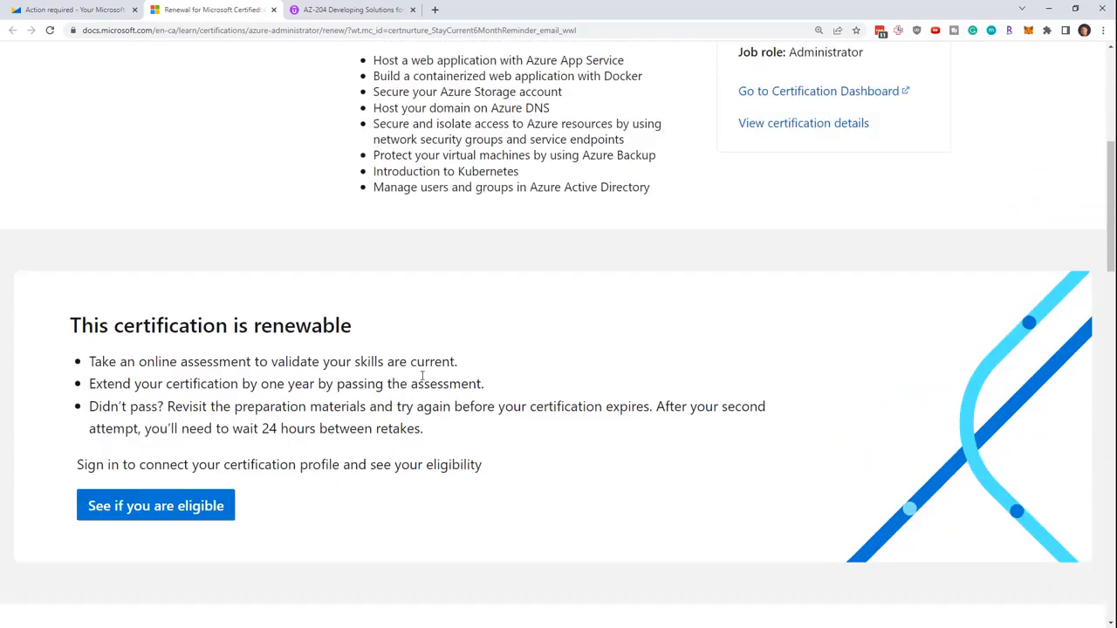
Reach 'Items in this collection' and start browsing the preparation module cards
{"action": "scroll", "scroll_direction": "down", "scroll_amount": 3}
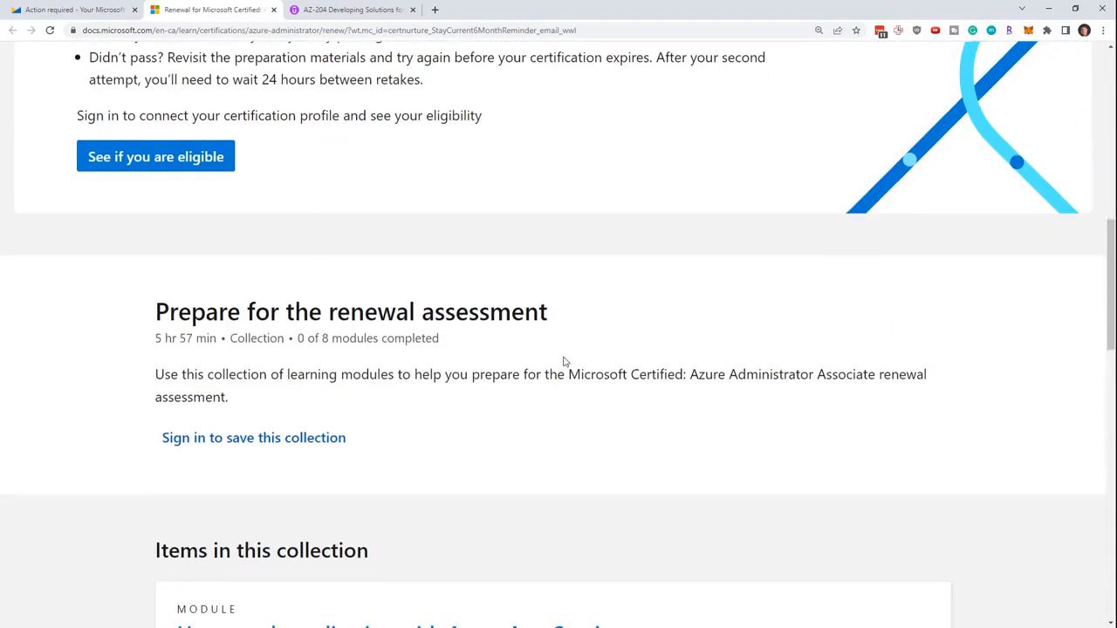
{"action": "scroll", "scroll_direction": "down", "scroll_amount": 3}
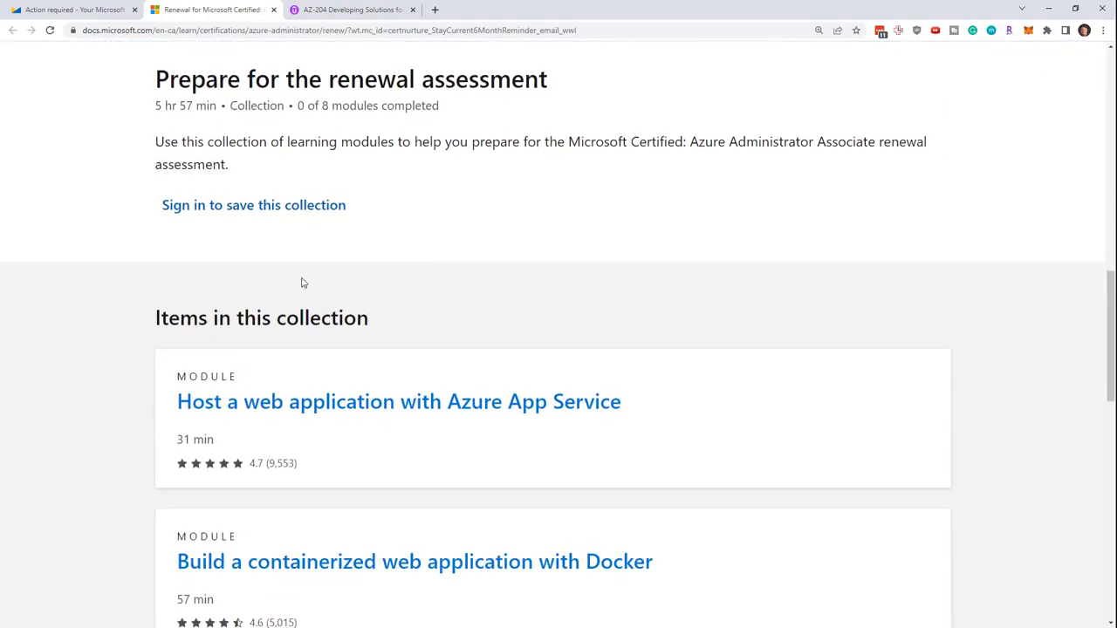
{"action": "double_click", "coordinate": [322, 317]}
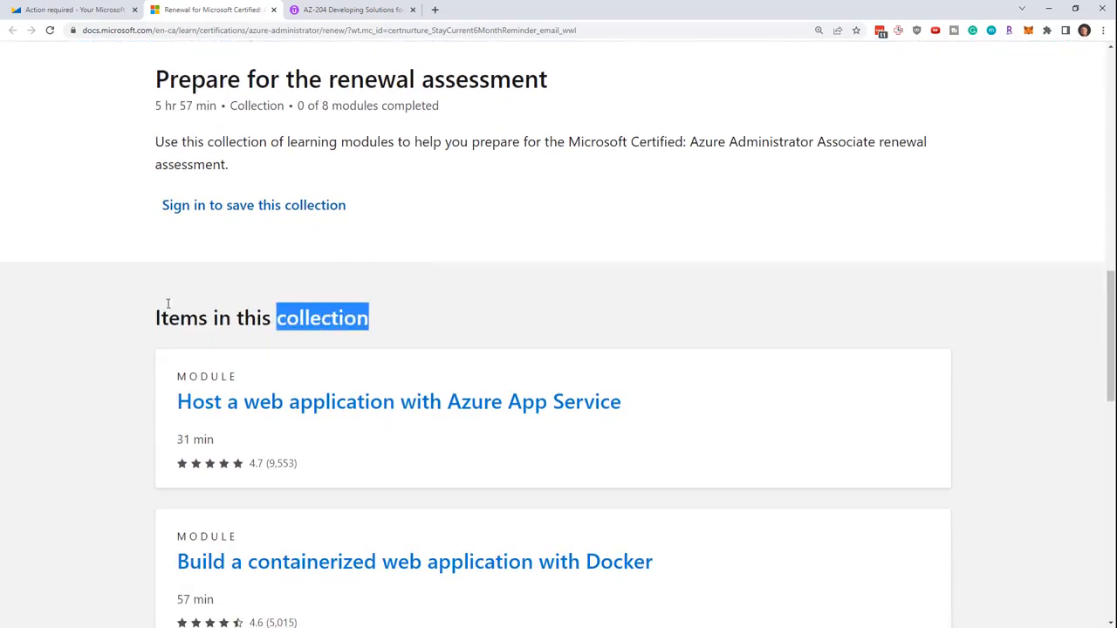
{"action": "scroll", "scroll_direction": "down", "scroll_amount": 3}
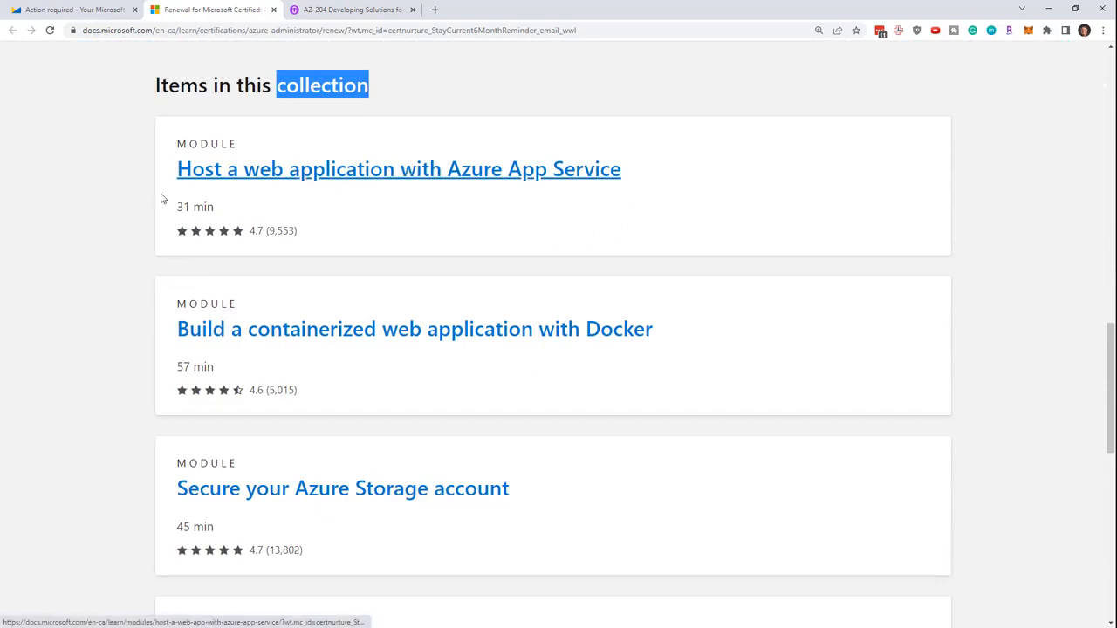
{"action": "mouse_move", "coordinate": [191, 367]}
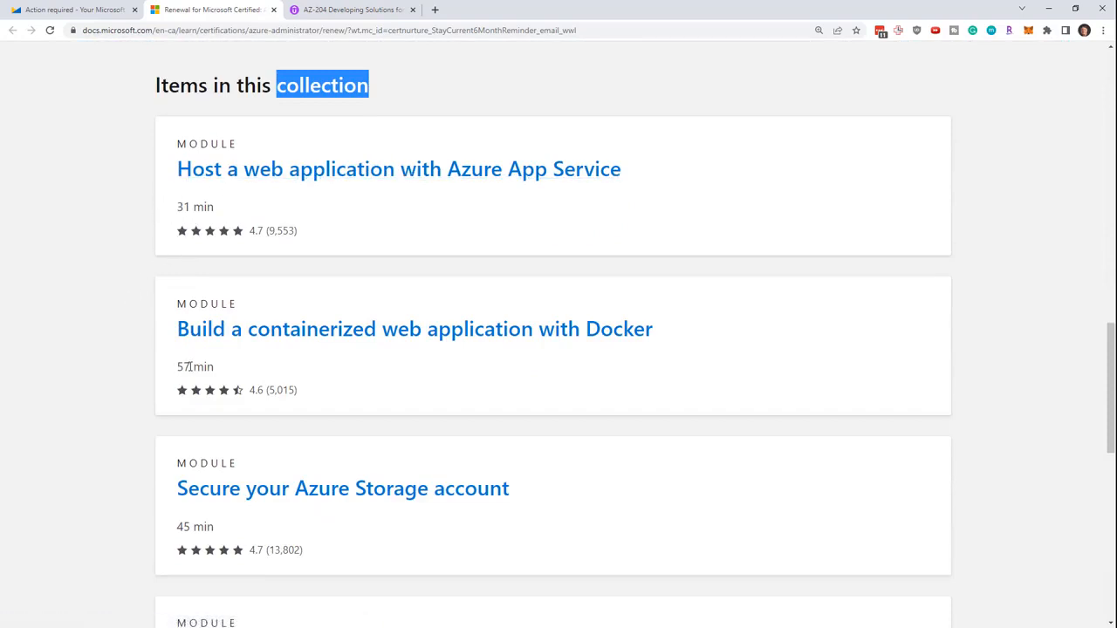
{"action": "scroll", "scroll_direction": "down", "scroll_amount": 3}
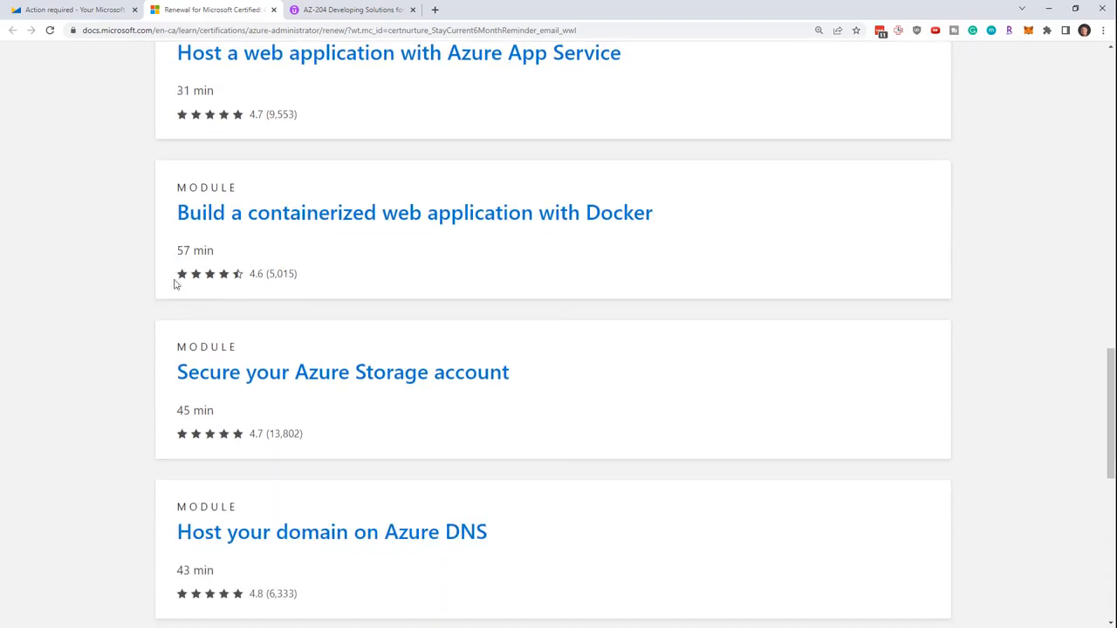
{"action": "scroll", "scroll_direction": "down", "scroll_amount": 3}
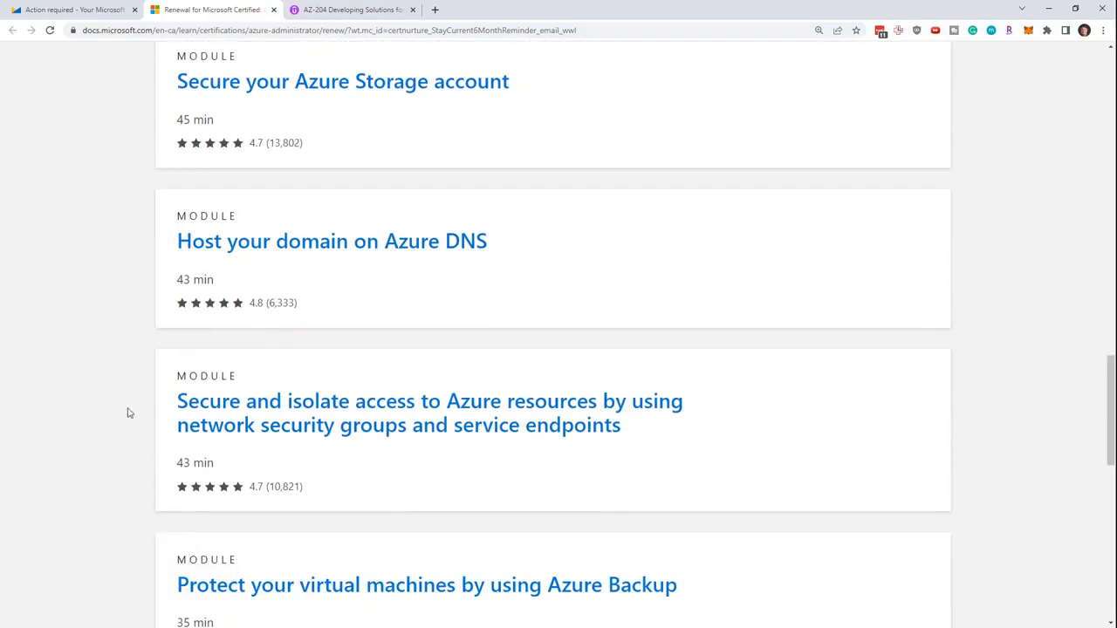
Browse down to the last of the eight modules, then scroll back to the renewability section
{"action": "scroll", "scroll_direction": "down", "scroll_amount": 3}
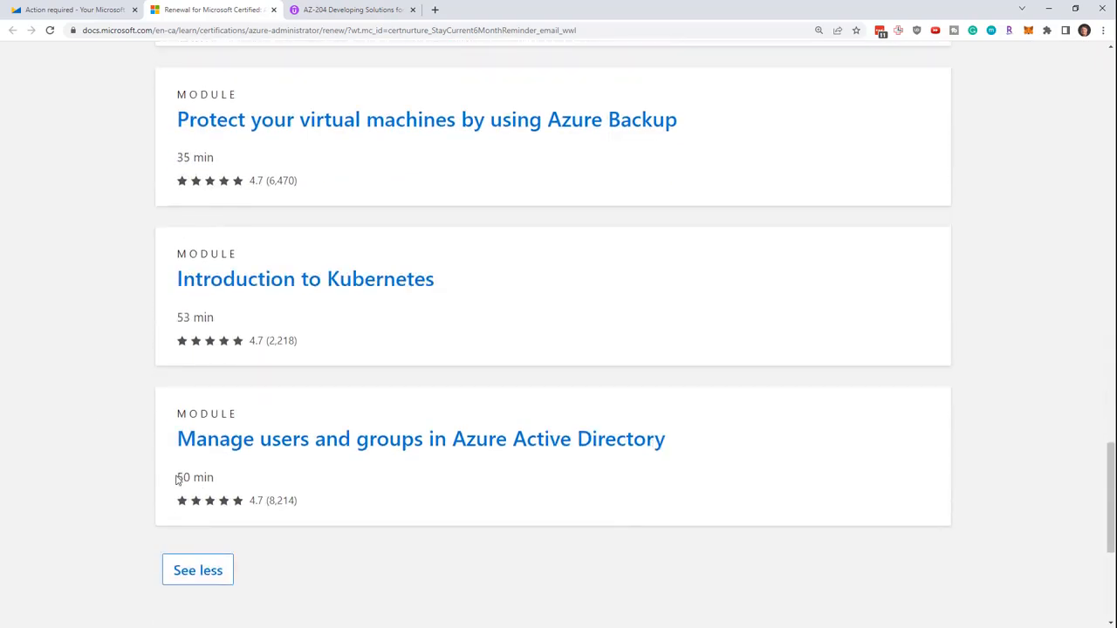
{"action": "scroll", "scroll_direction": "up", "scroll_amount": 3}
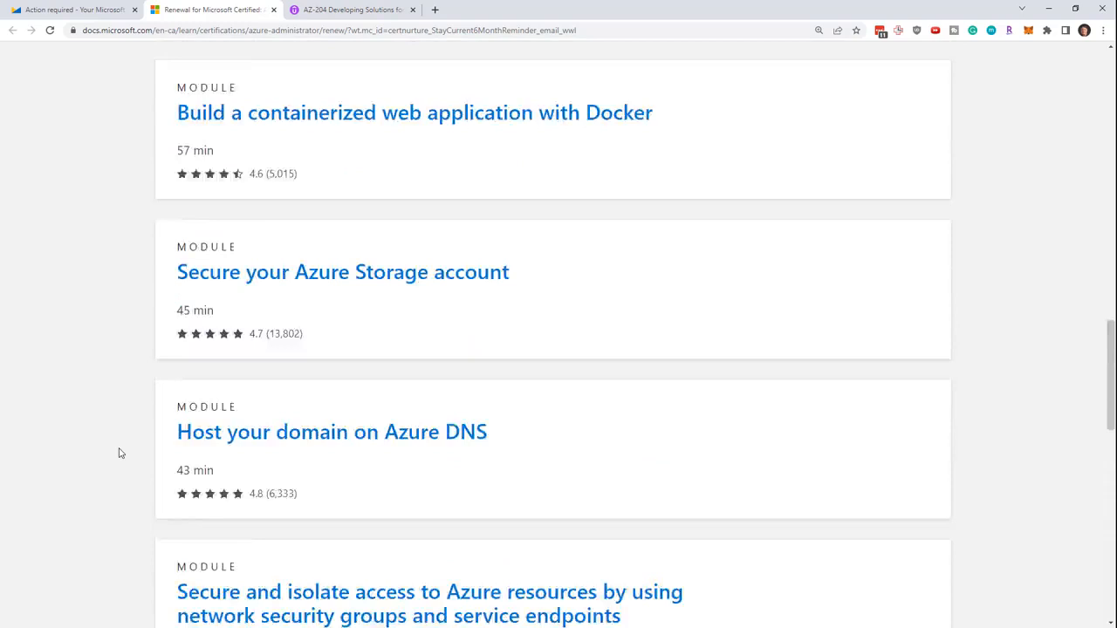
{"action": "scroll", "scroll_direction": "up", "scroll_amount": 3}
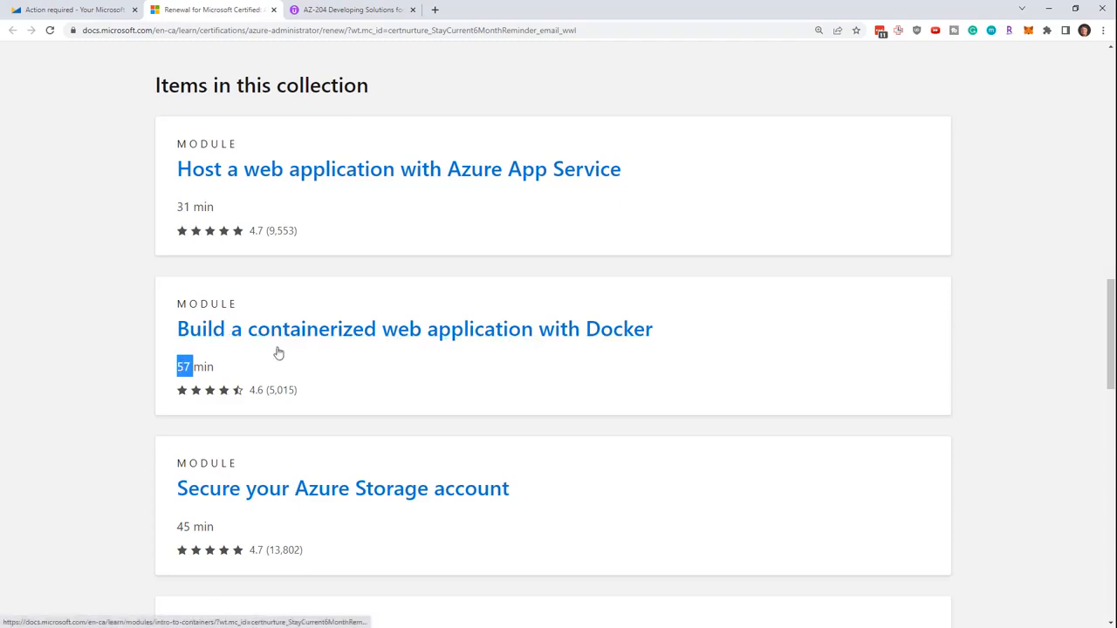
{"action": "scroll", "scroll_direction": "down", "scroll_amount": 3}
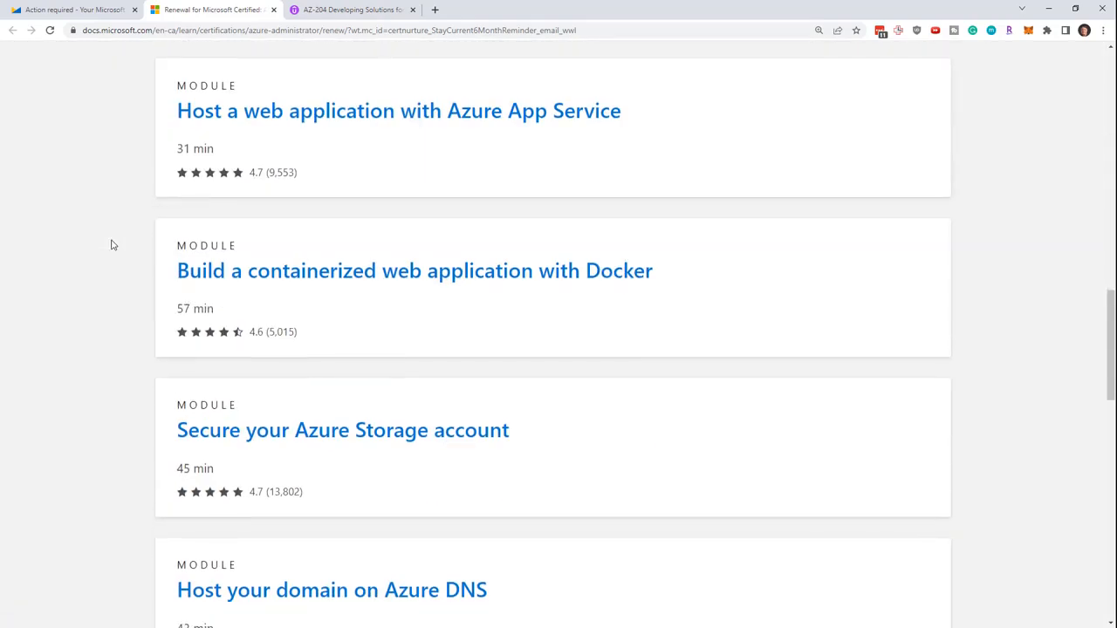
{"action": "scroll", "scroll_direction": "down", "scroll_amount": 3}
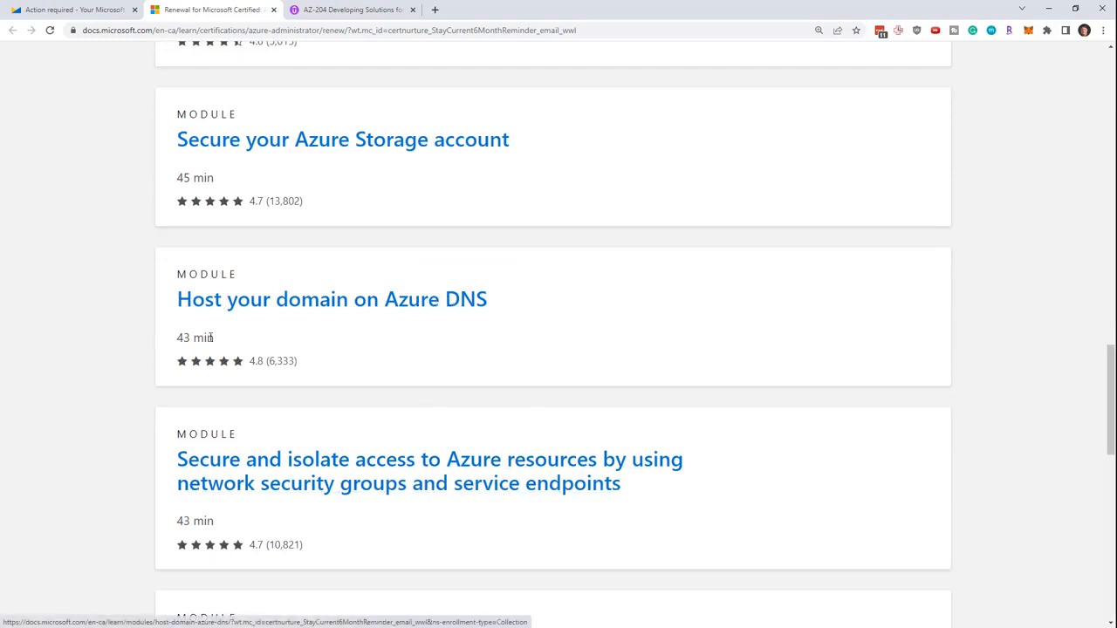
{"action": "scroll", "scroll_direction": "up", "scroll_amount": 3}
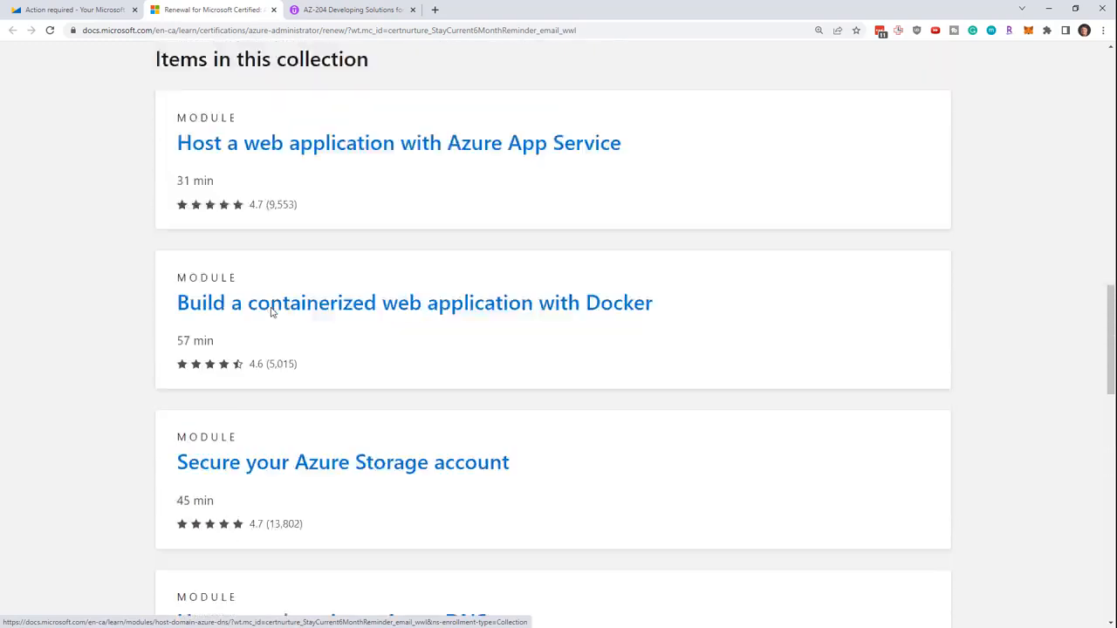
{"action": "scroll", "scroll_direction": "up", "scroll_amount": 3}
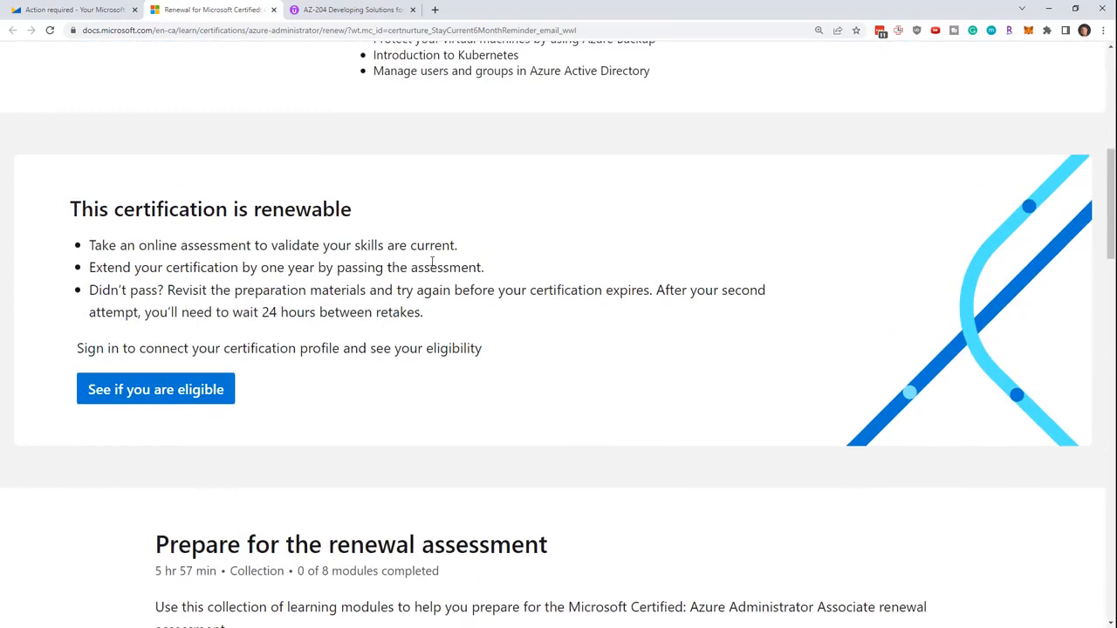
{"action": "mouse_move", "coordinate": [325, 381]}
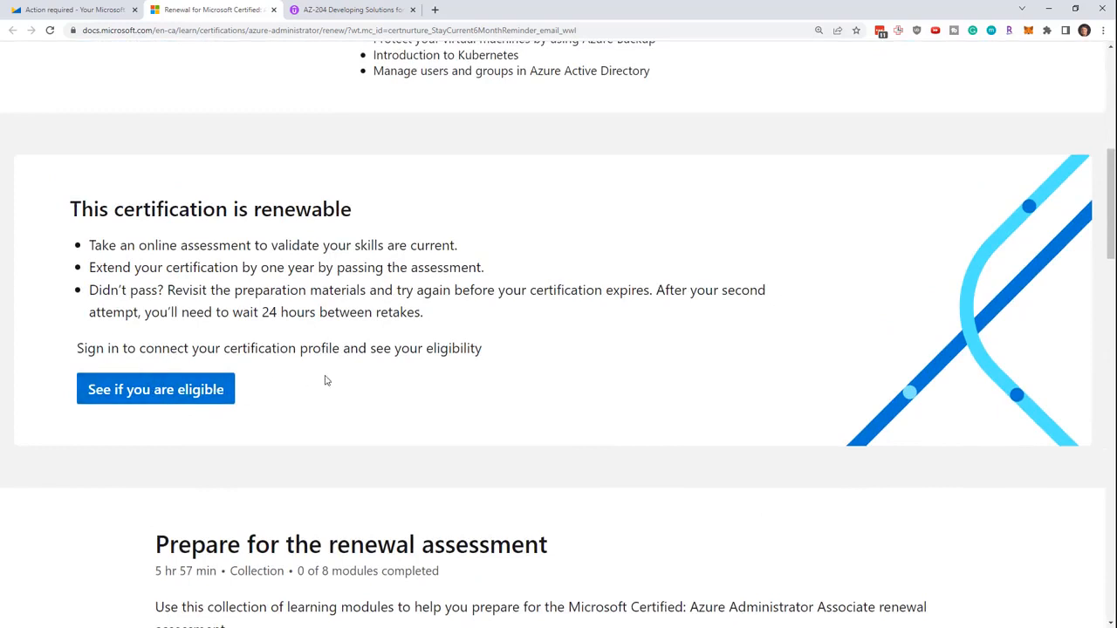
{"action": "mouse_move", "coordinate": [381, 354]}
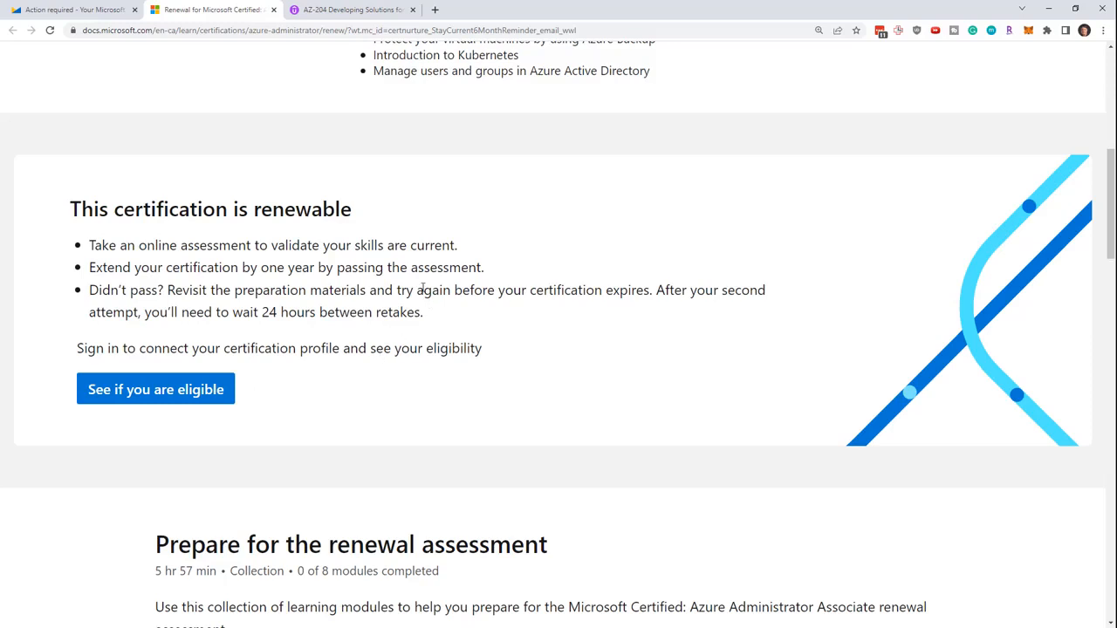
{"action": "mouse_move", "coordinate": [361, 320]}
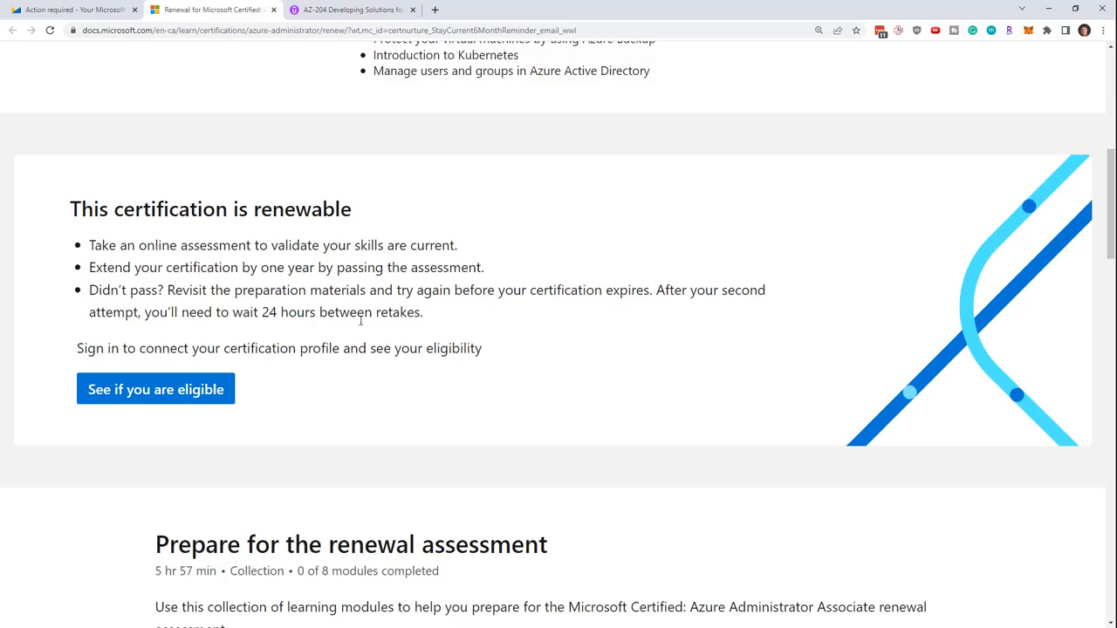
{"action": "mouse_move", "coordinate": [363, 367]}
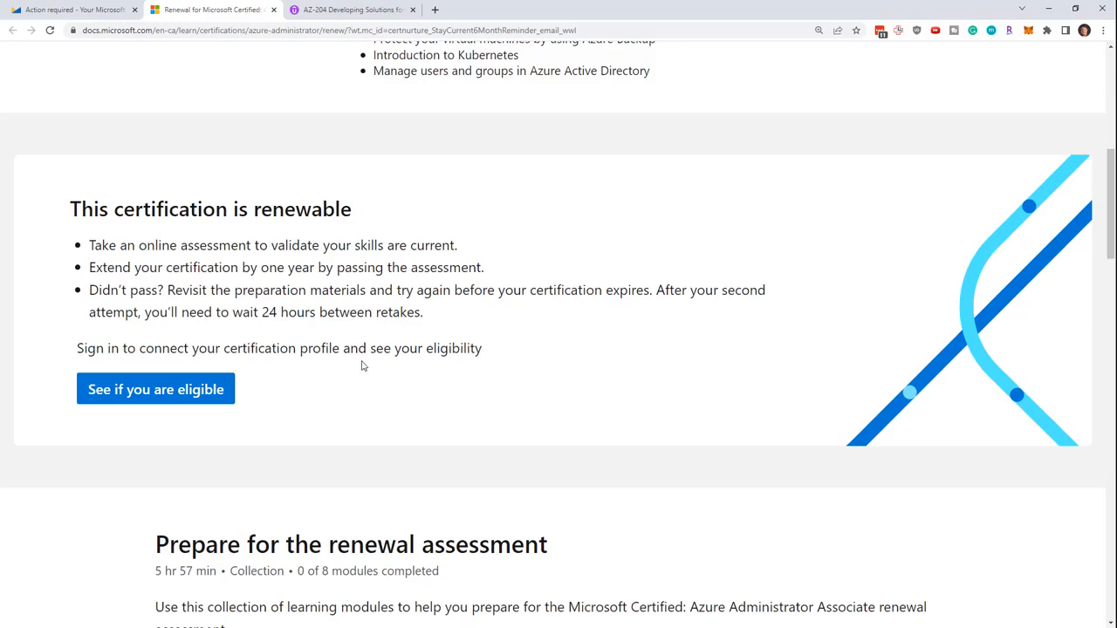
{"action": "mouse_move", "coordinate": [155, 390]}
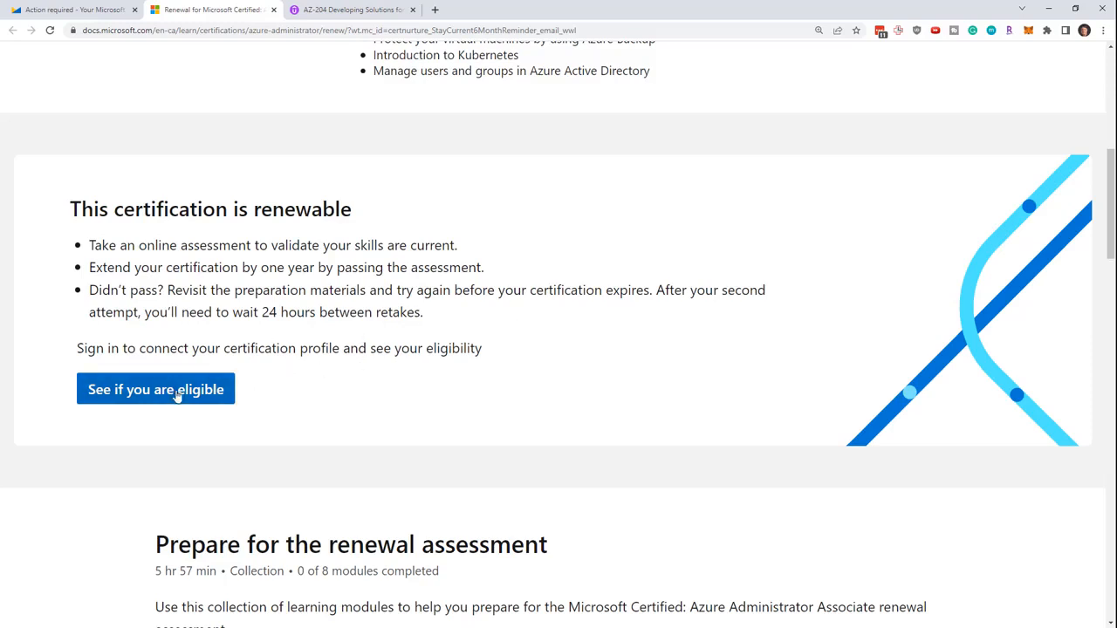
{"action": "mouse_move", "coordinate": [388, 418]}
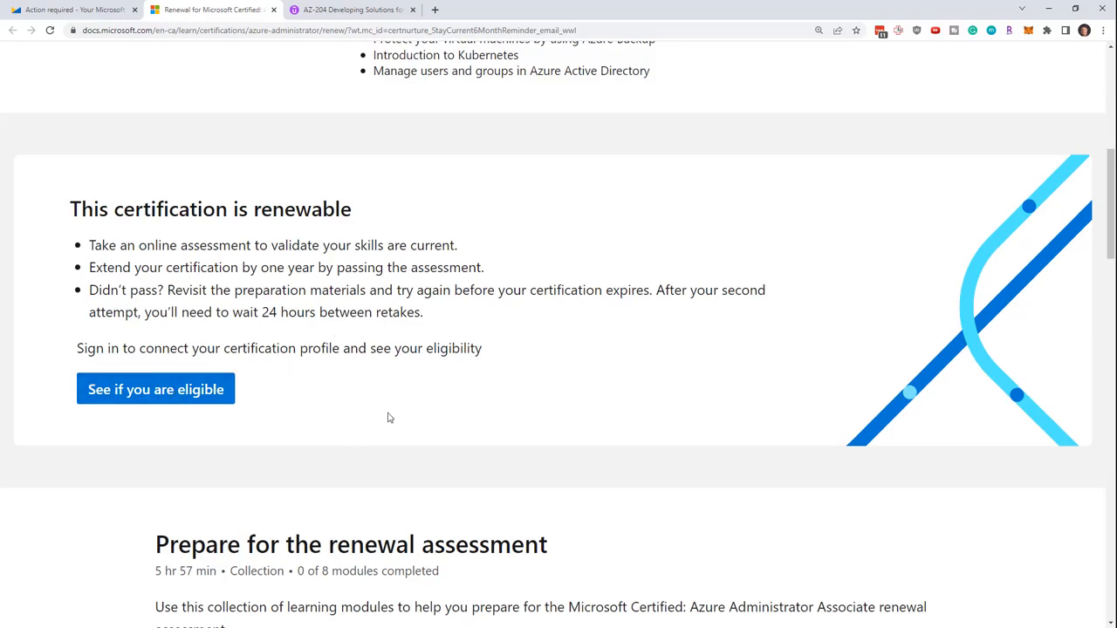
{"action": "scroll", "scroll_direction": "down", "scroll_amount": 3}
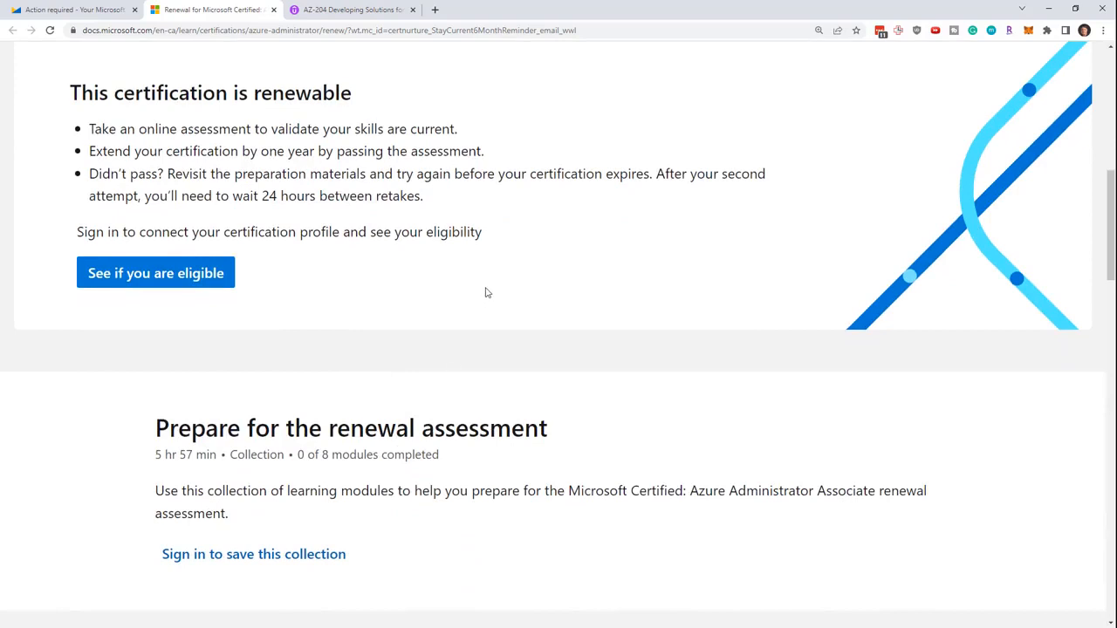
{"action": "scroll", "scroll_direction": "up", "scroll_amount": 3}
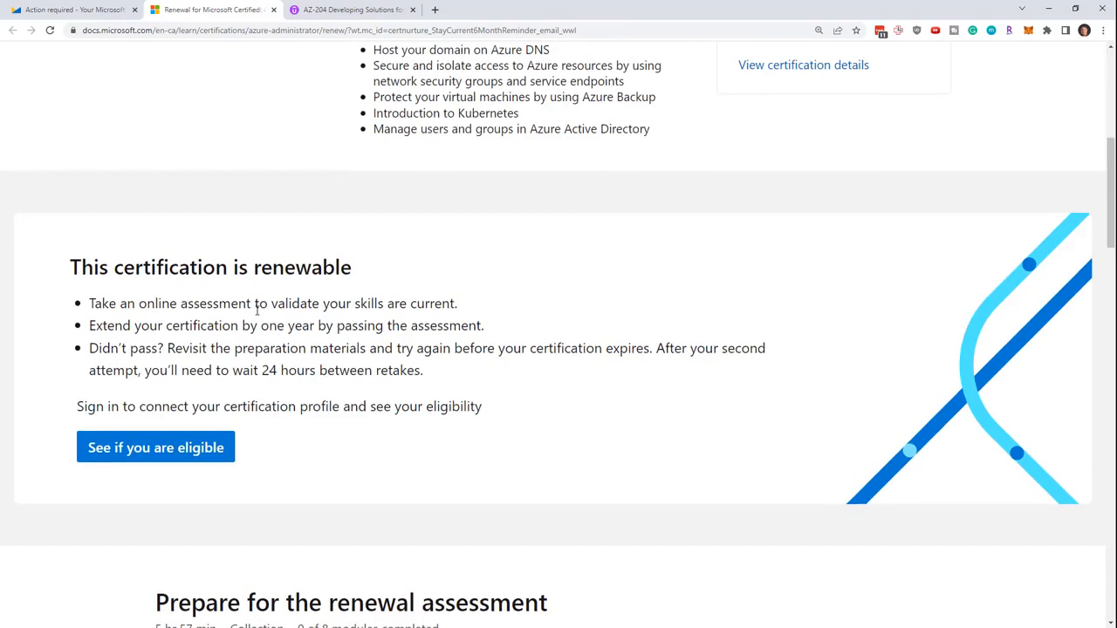
{"action": "mouse_move", "coordinate": [324, 297]}
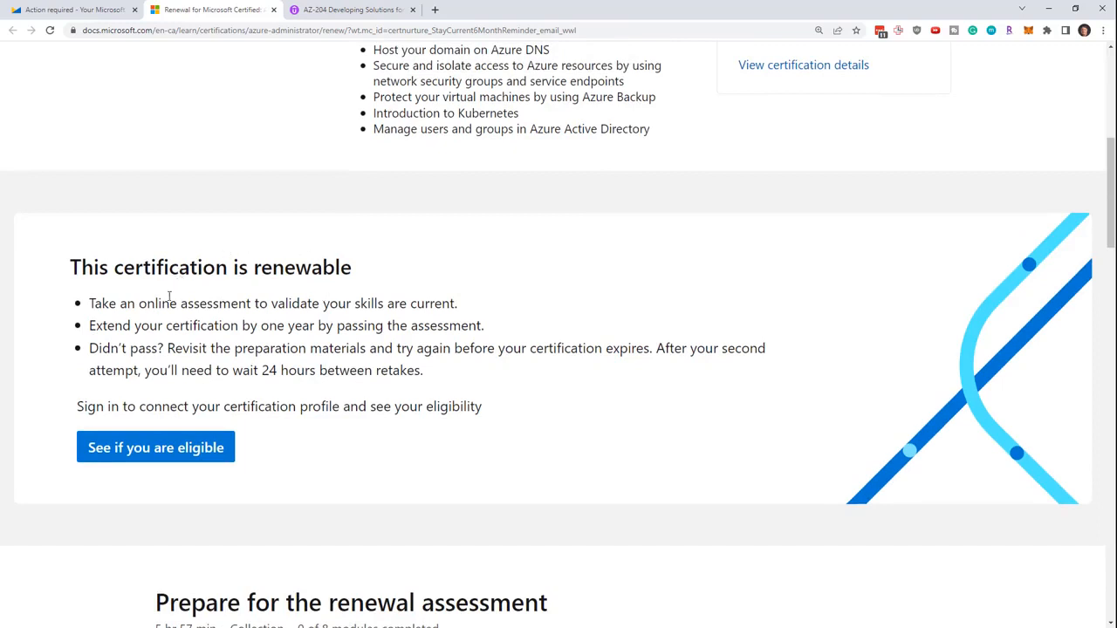
{"action": "mouse_move", "coordinate": [226, 343]}
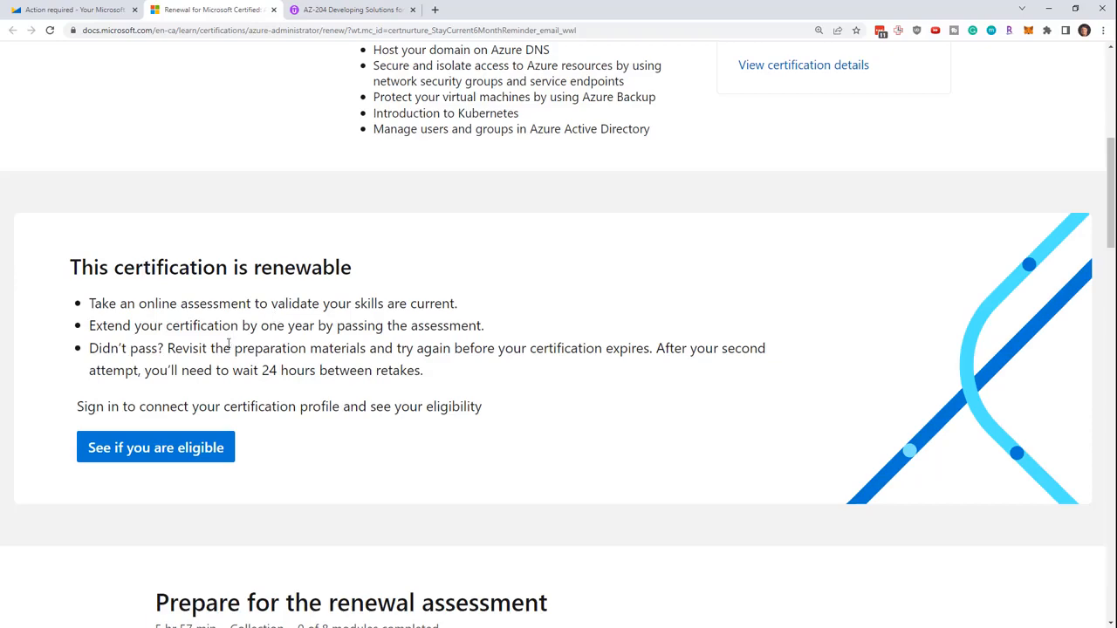
{"action": "scroll", "scroll_direction": "down", "scroll_amount": 3}
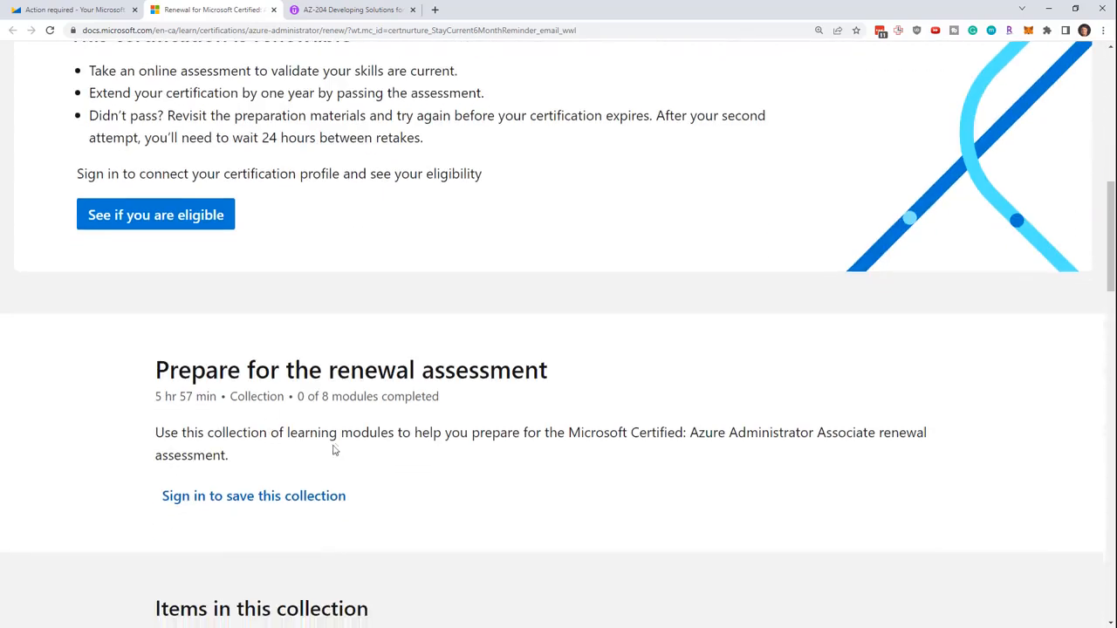
{"action": "scroll", "scroll_direction": "down", "scroll_amount": 3}
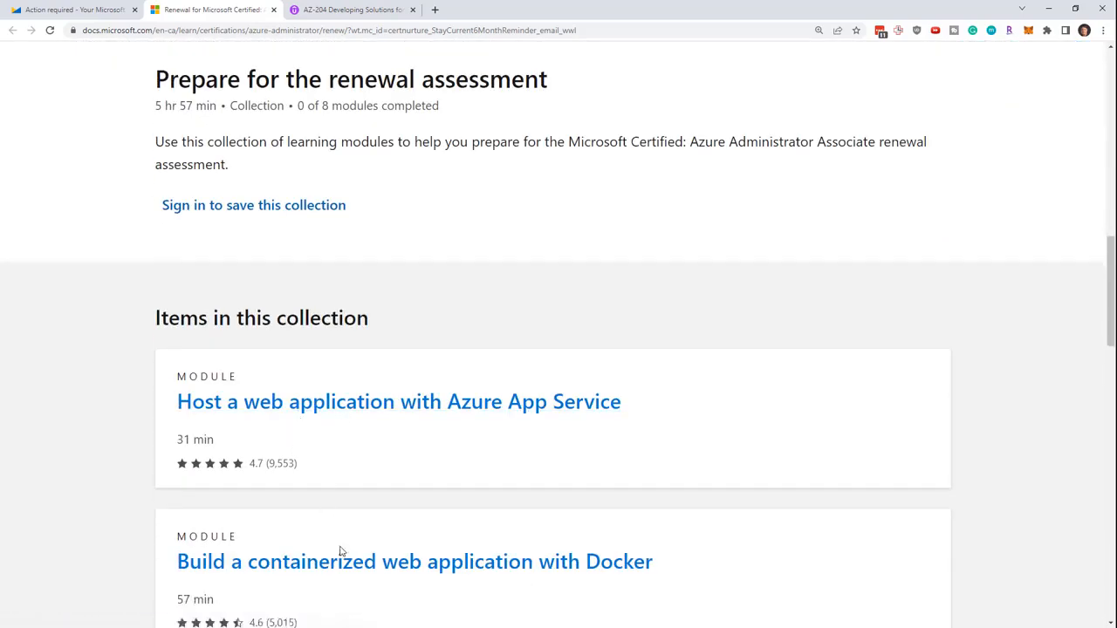
{"action": "scroll", "scroll_direction": "down", "scroll_amount": 3}
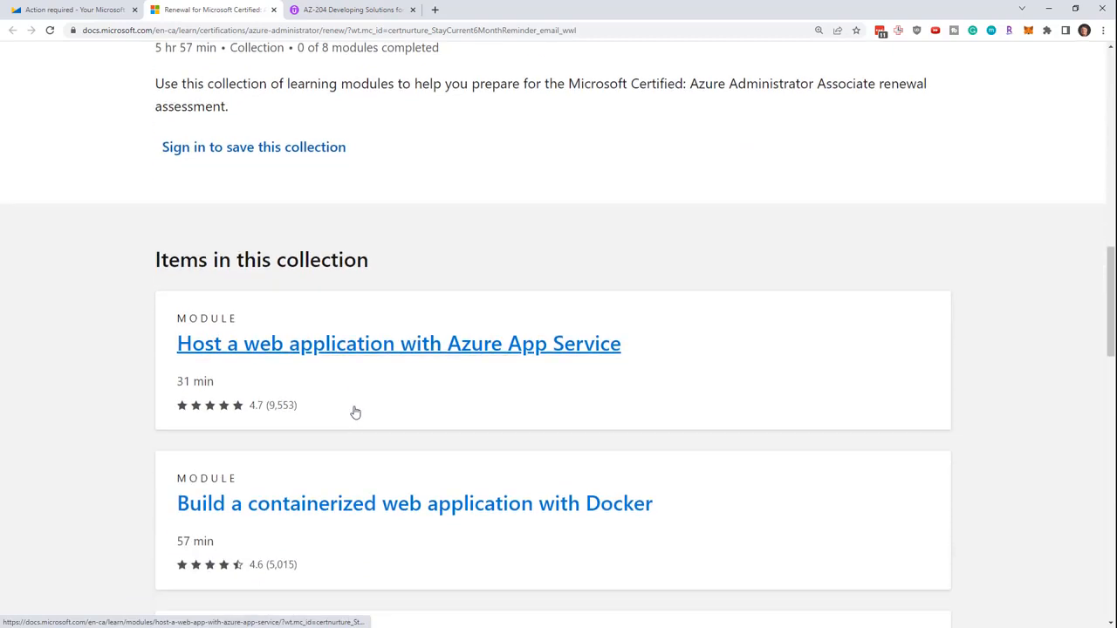
{"action": "mouse_move", "coordinate": [259, 199]}
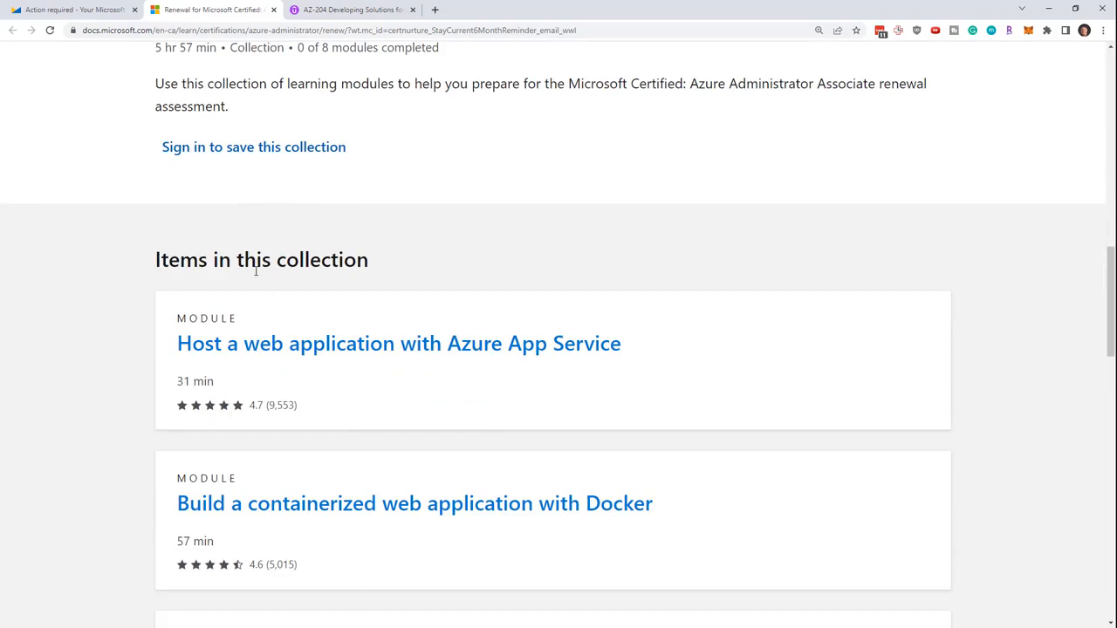
{"action": "scroll", "scroll_direction": "up", "scroll_amount": 3}
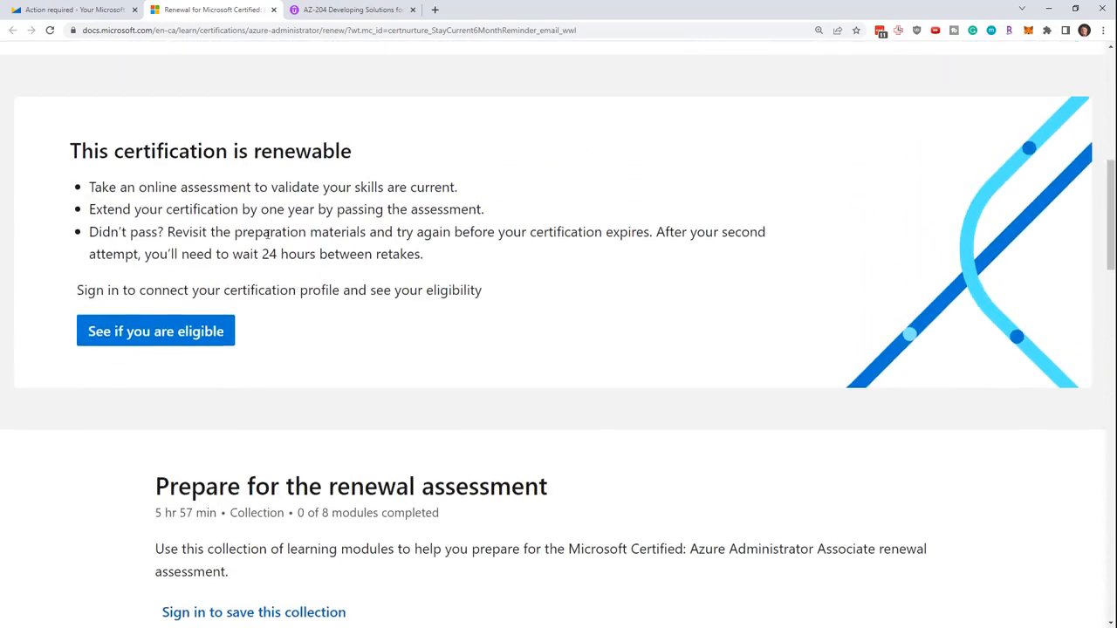
{"action": "mouse_move", "coordinate": [404, 355]}
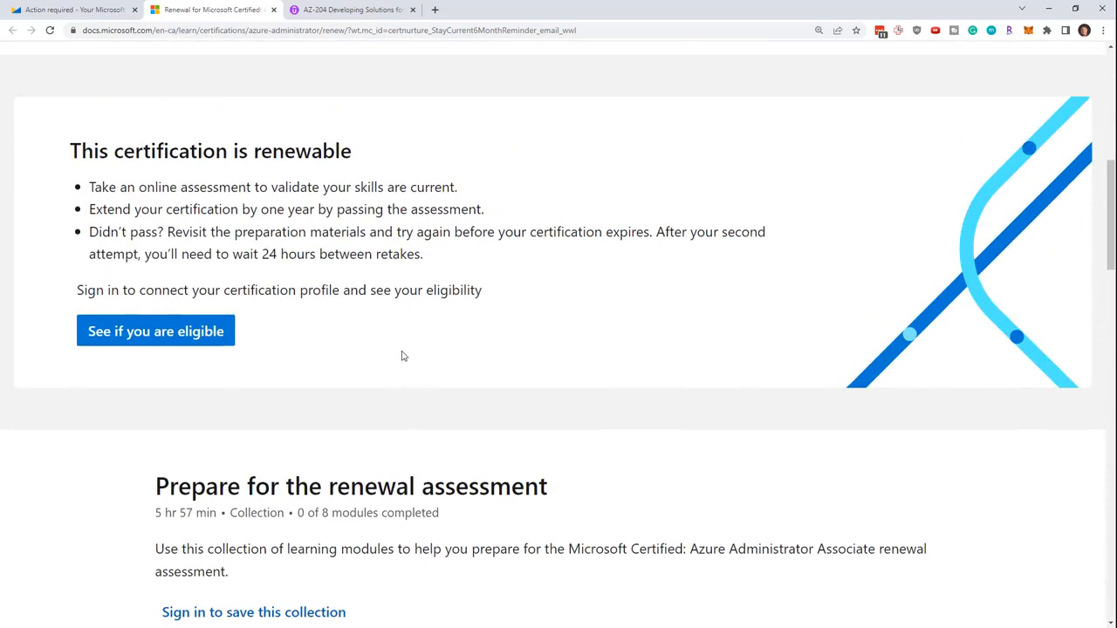
{"action": "mouse_move", "coordinate": [170, 267]}
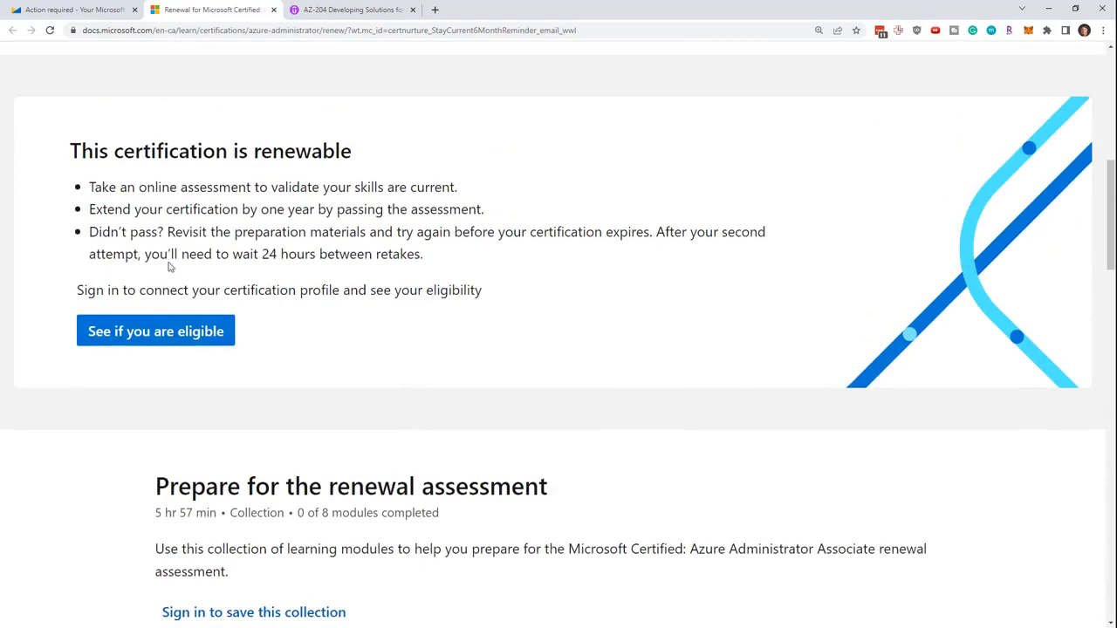
Highlight the skills measured in the renewal assessment again
{"action": "scroll", "scroll_direction": "up", "scroll_amount": 3}
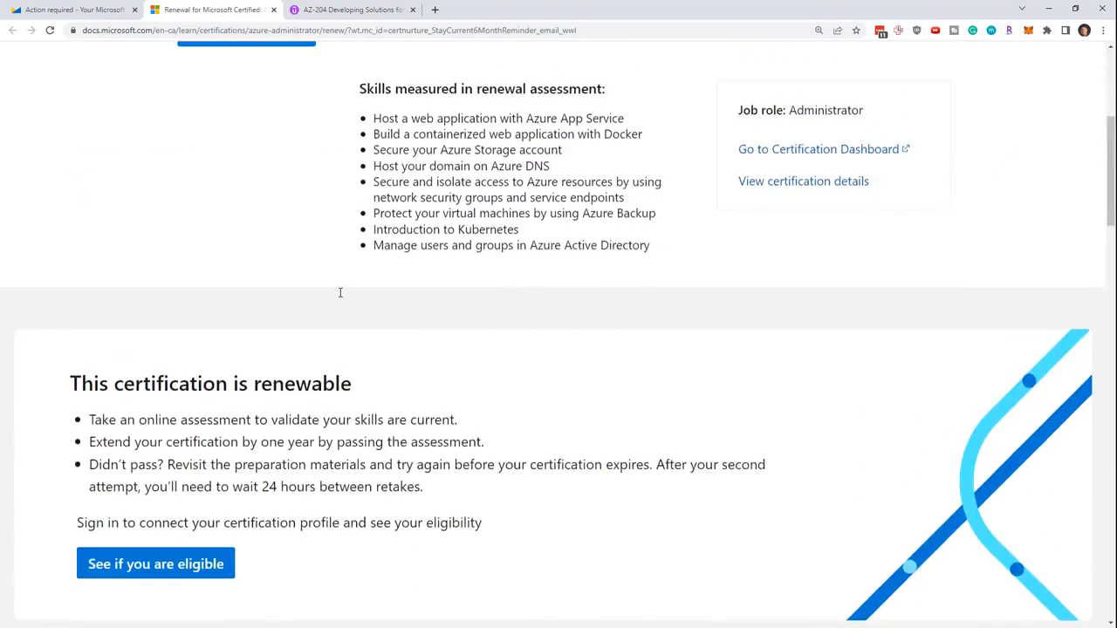
{"action": "scroll", "scroll_direction": "up", "scroll_amount": 3}
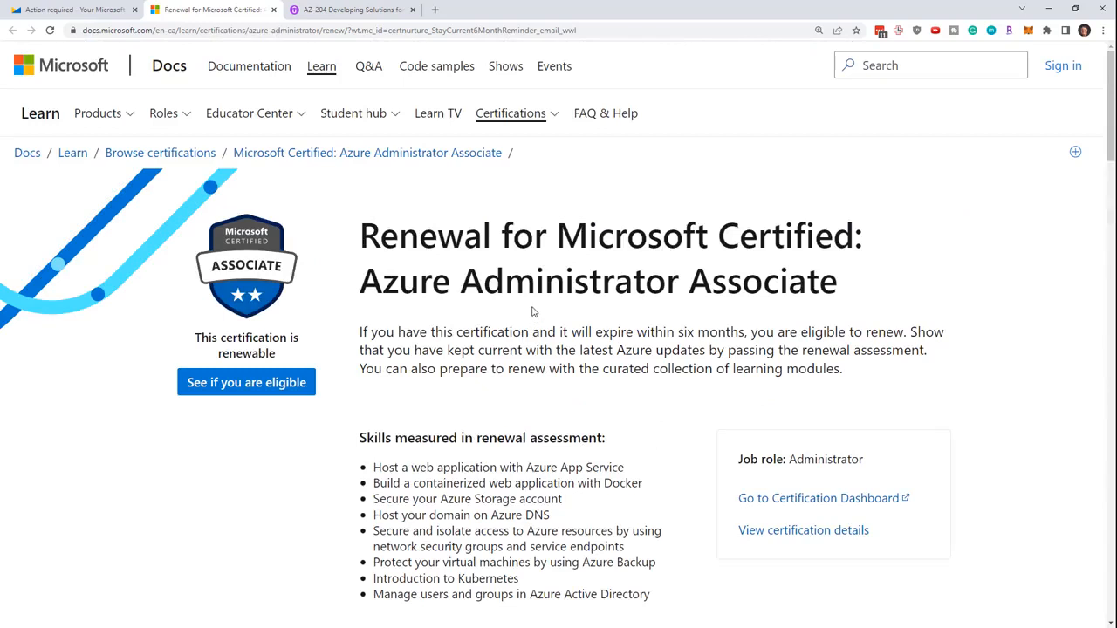
{"action": "scroll", "scroll_direction": "down", "scroll_amount": 3}
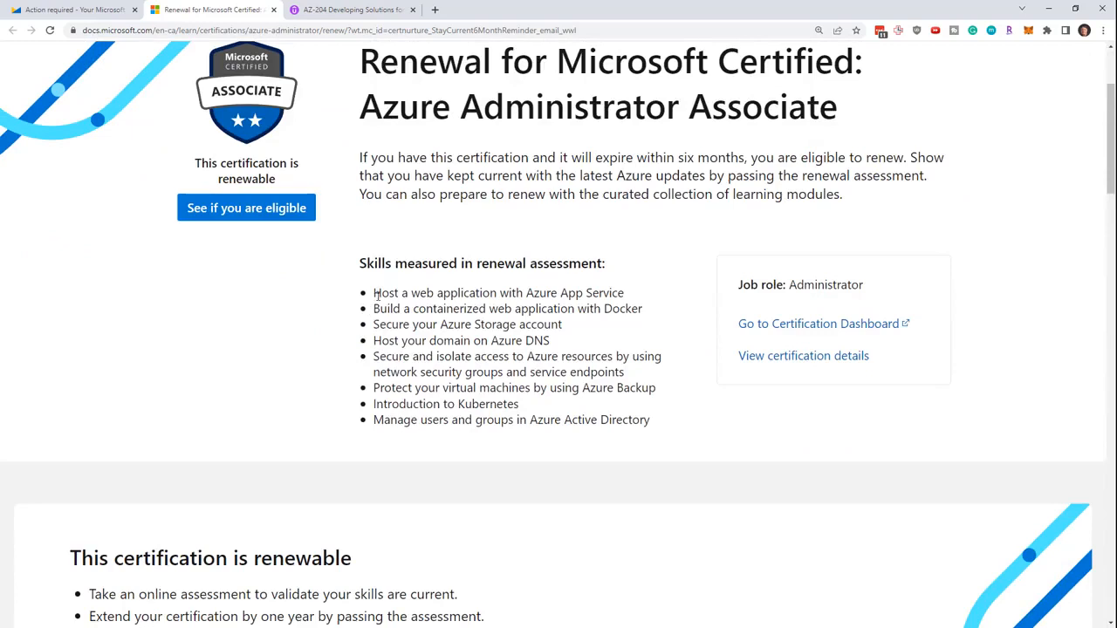
{"action": "left_click_drag", "start_coordinate": [373, 292], "coordinate": [650, 420]}
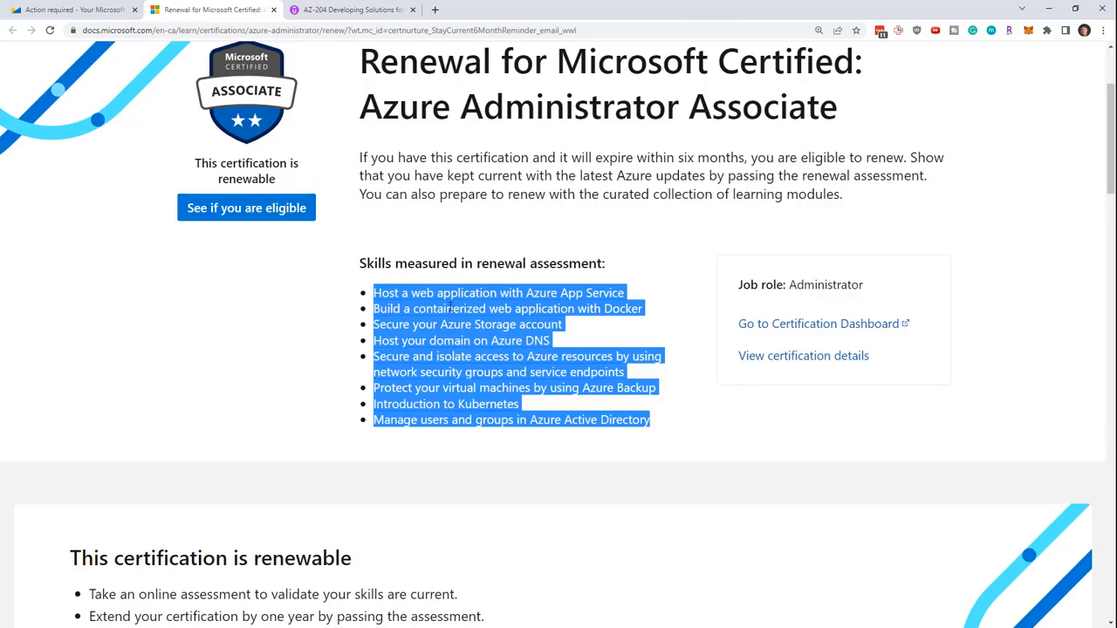
{"action": "left_click", "coordinate": [421, 292]}
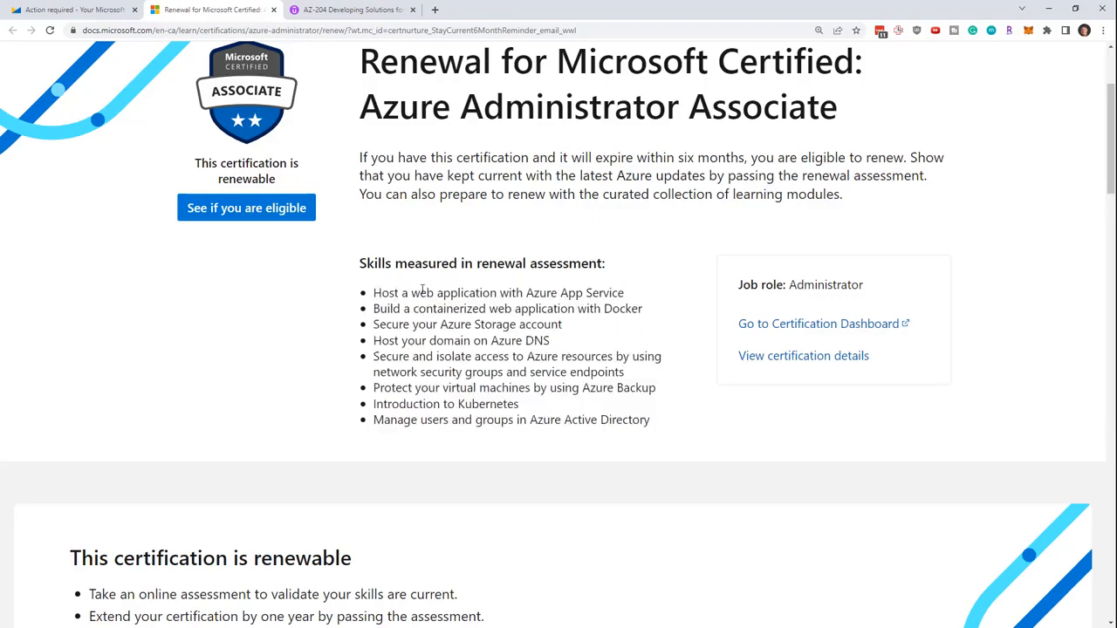
{"action": "left_click_drag", "start_coordinate": [373, 292], "coordinate": [645, 420]}
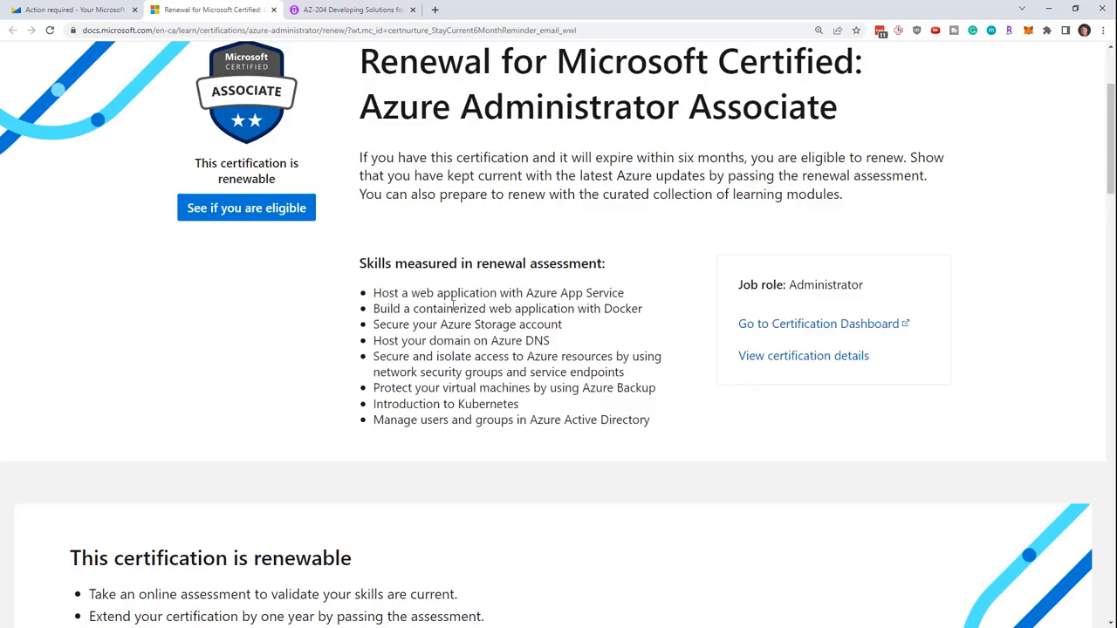
Switch to the Yahoo Mail 'Action required' tab with the renewal reminder email
{"action": "scroll", "scroll_direction": "up", "scroll_amount": 3}
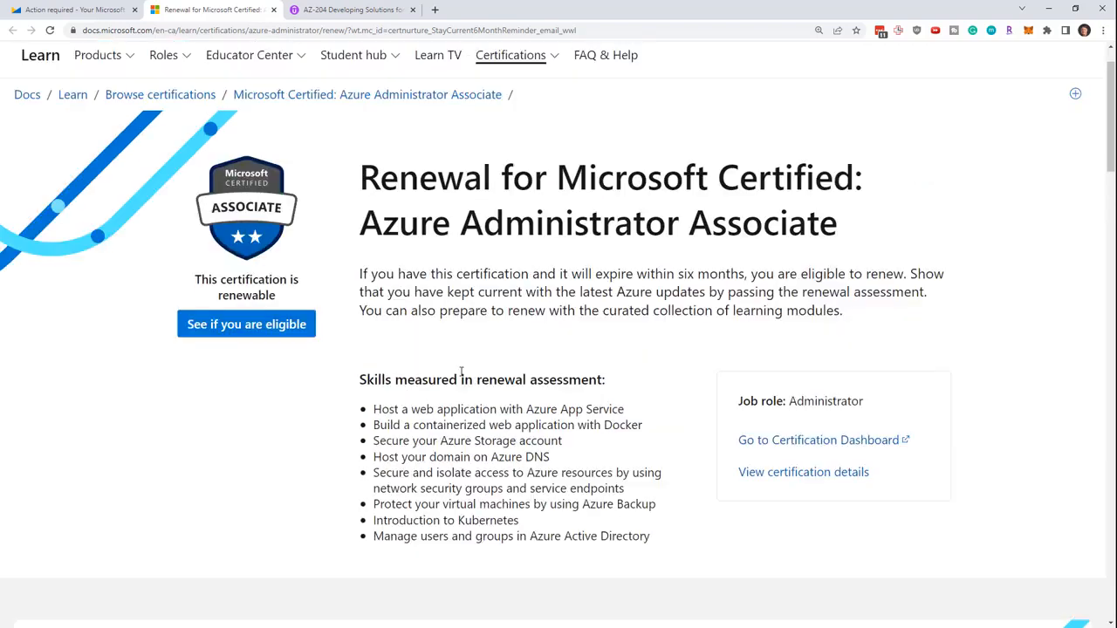
{"action": "mouse_move", "coordinate": [620, 218]}
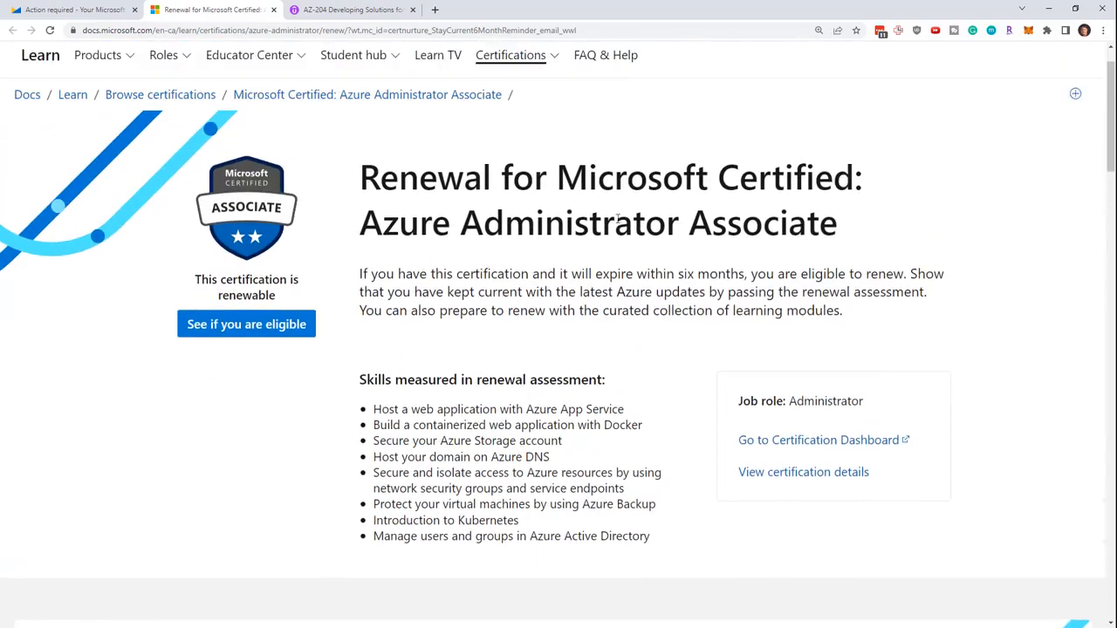
{"action": "scroll", "scroll_direction": "down", "scroll_amount": 3}
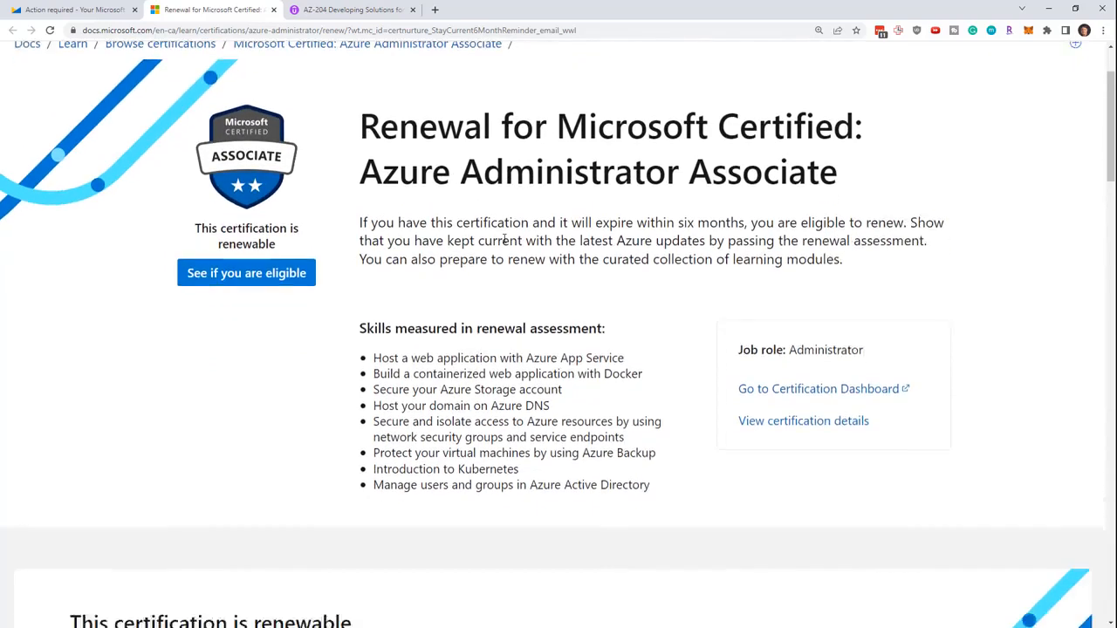
{"action": "scroll", "scroll_direction": "down", "scroll_amount": 3}
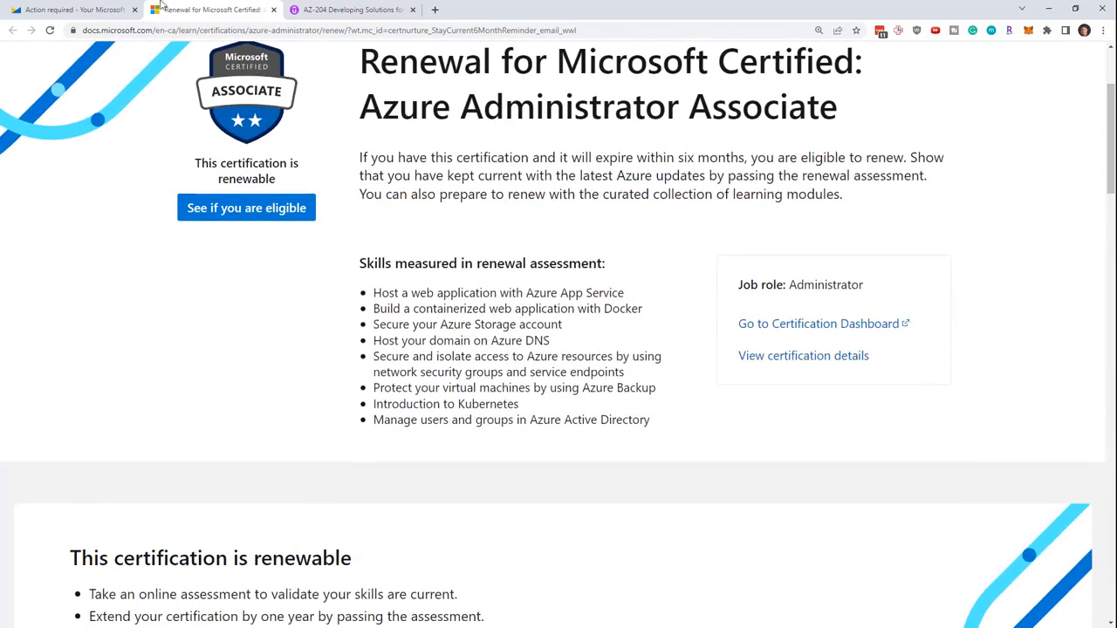
{"action": "left_click", "coordinate": [70, 10]}
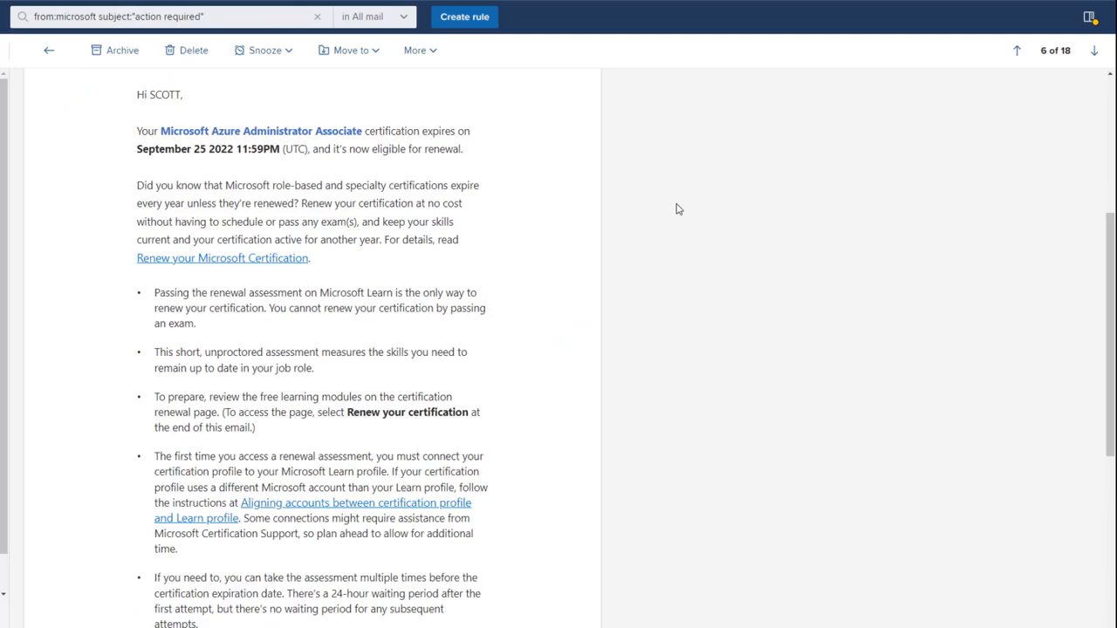